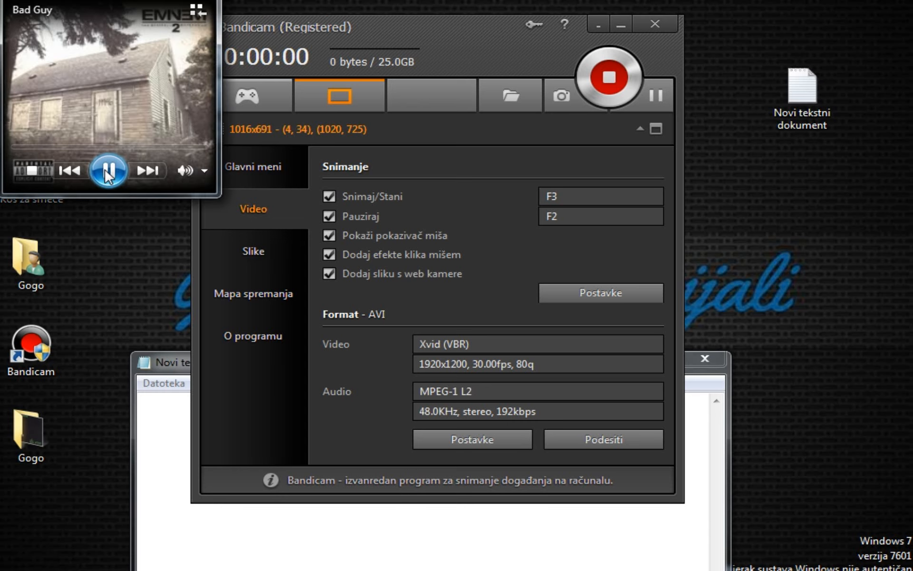
- Write the greeting 'Pozzz ljudi! Danas ću vam pokazati kako da obrišete sve ovijest sa vašeg pretraživaća'
{"action": "type", "text": "Pozzz ljudi"}
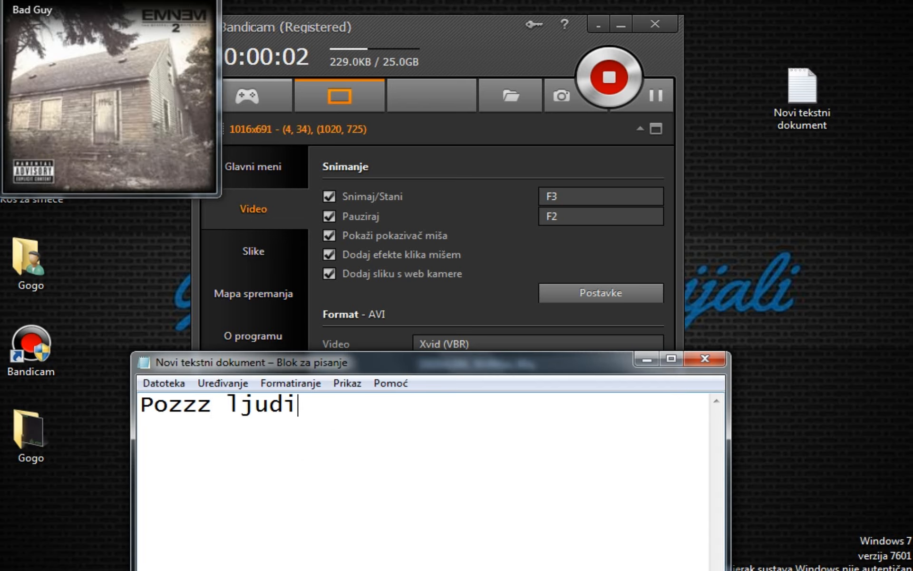
{"action": "type", "text": "! Danas"}
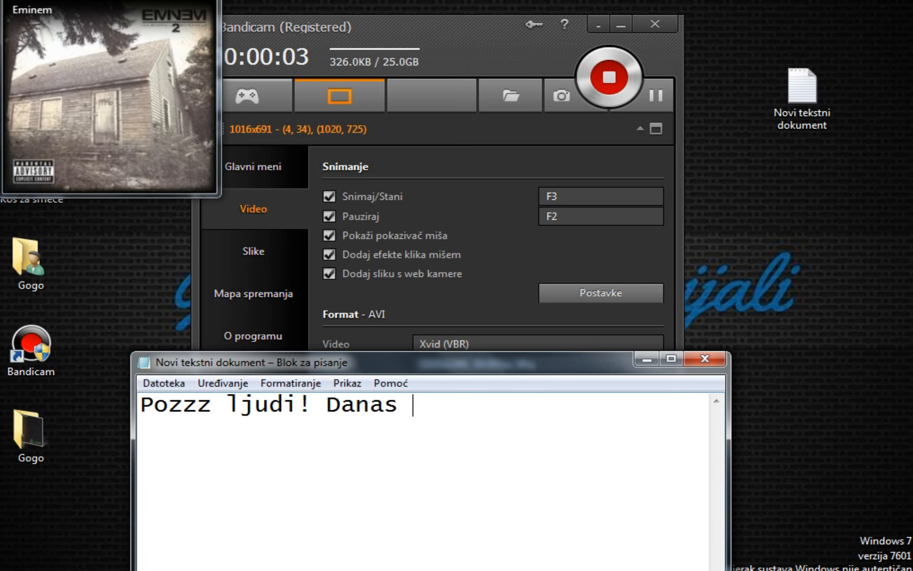
{"action": "type", "text": "ću vam po"}
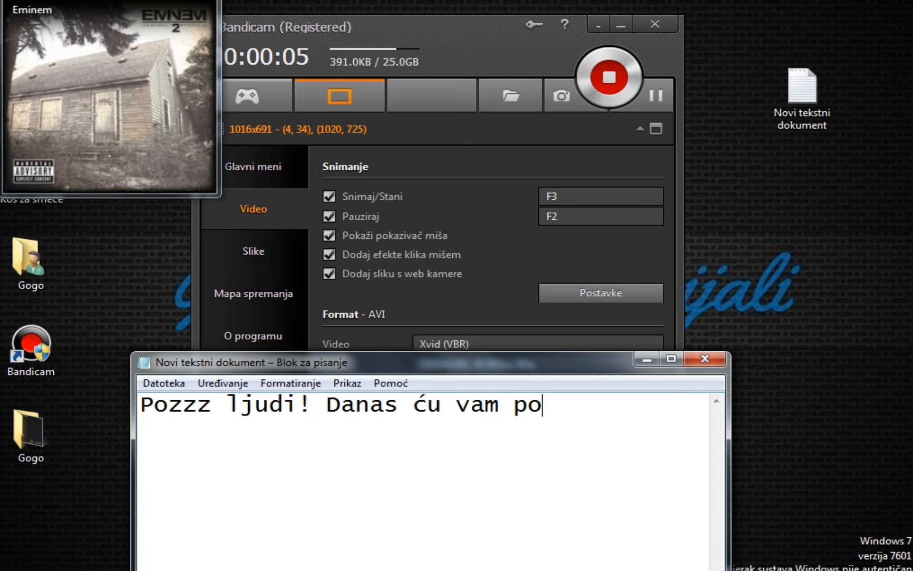
{"action": "type", "text": "kazati kako da"}
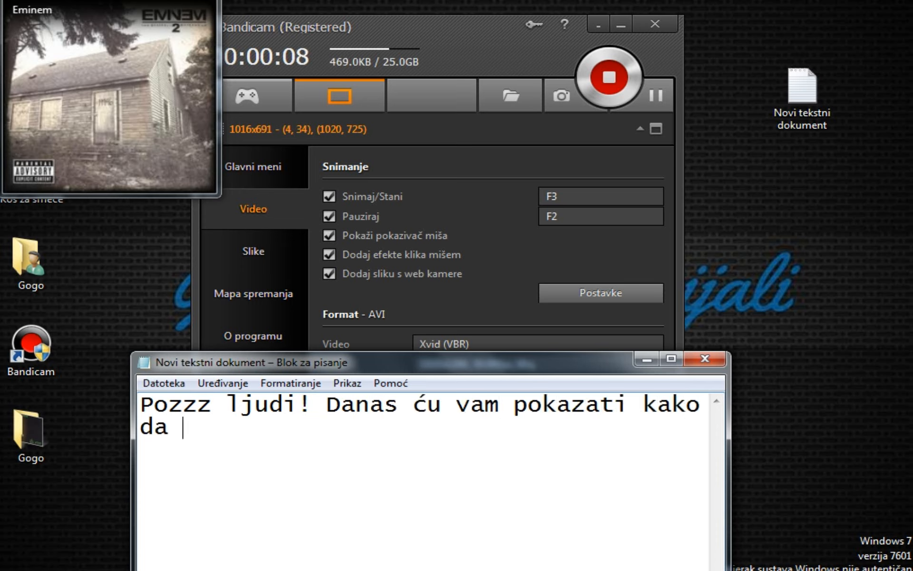
{"action": "type", "text": "obrišete"}
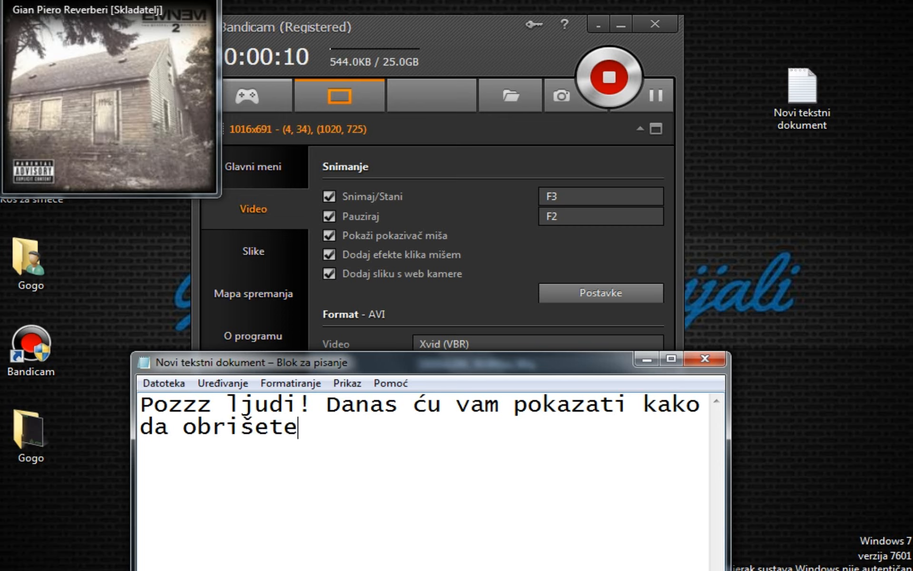
{"action": "type", "text": "sve"}
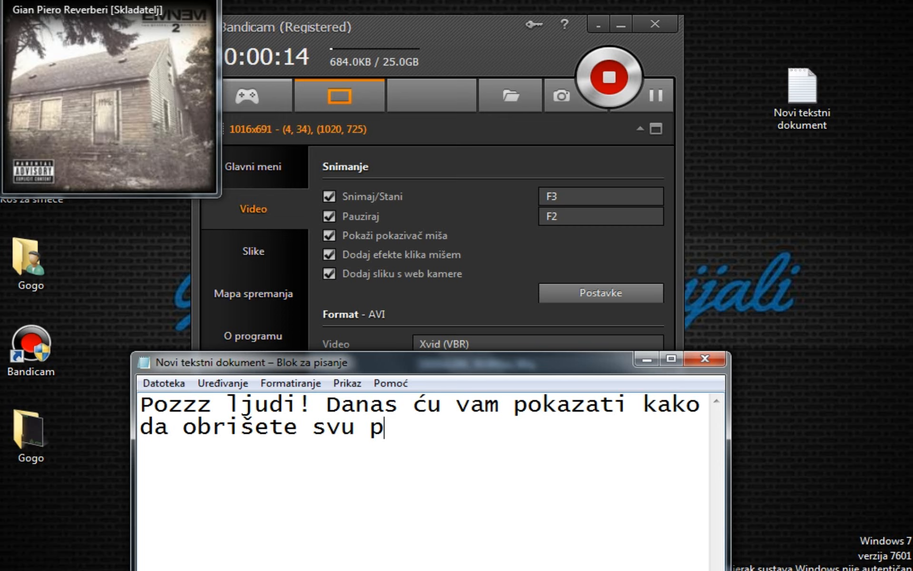
{"action": "type", "text": "ovijes"}
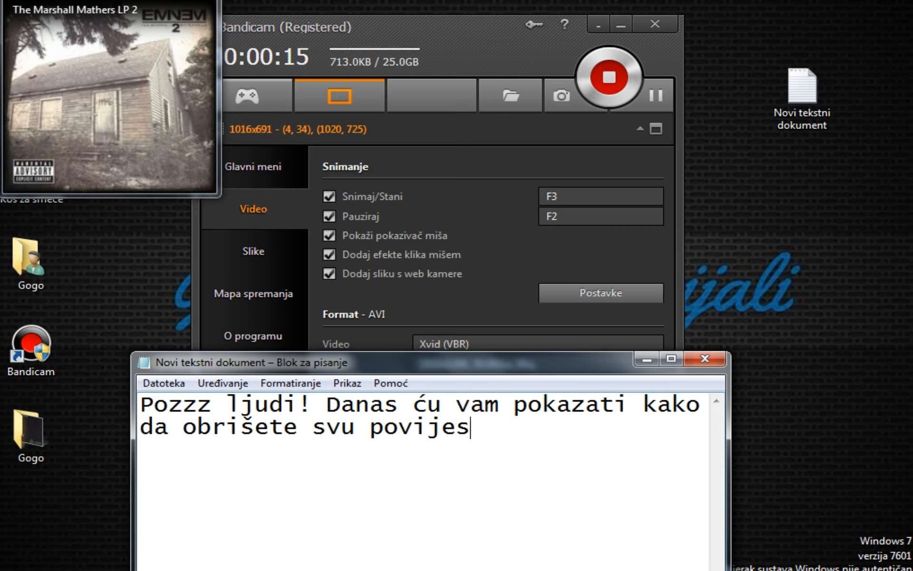
{"action": "type", "text": "t sa vaš"}
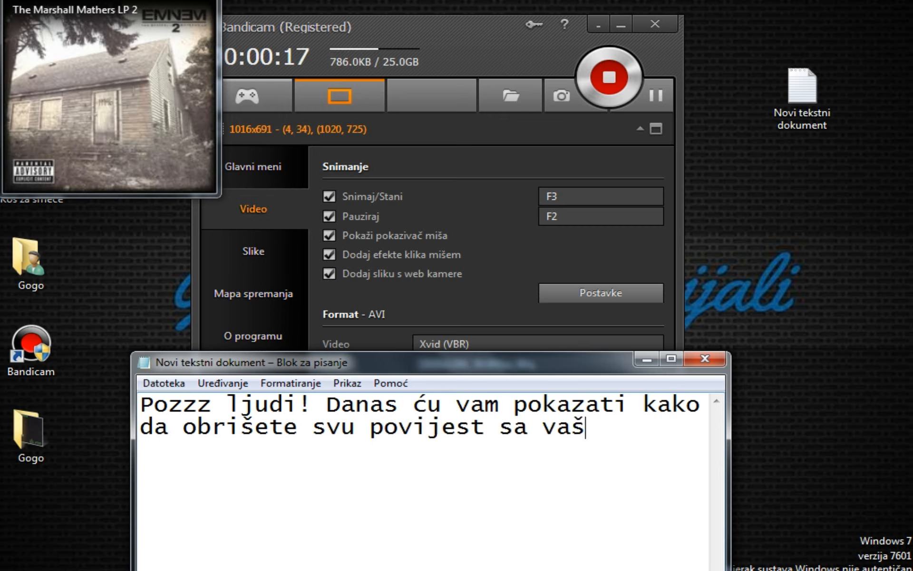
{"action": "type", "text": "eg r"}
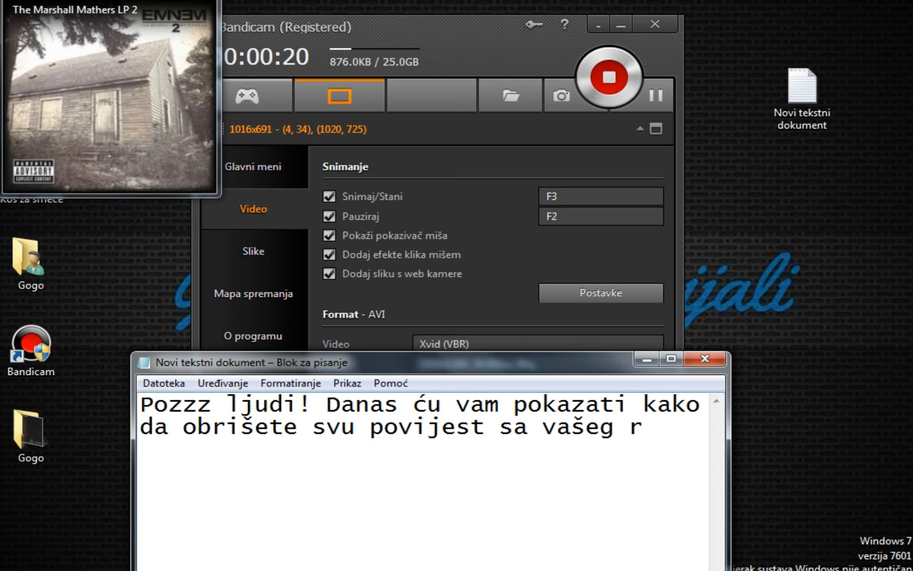
{"action": "type", "text": "pretra"}
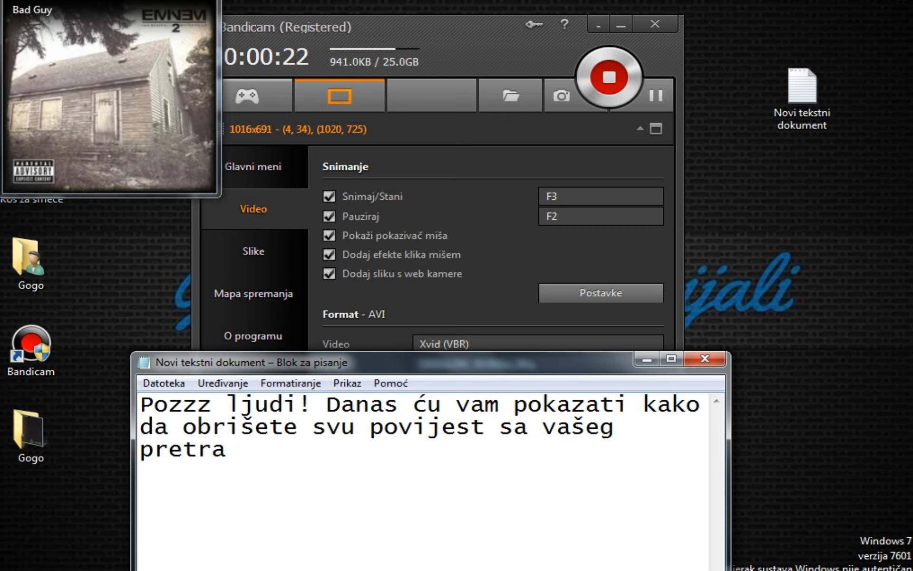
{"action": "type", "text": "živaća"}
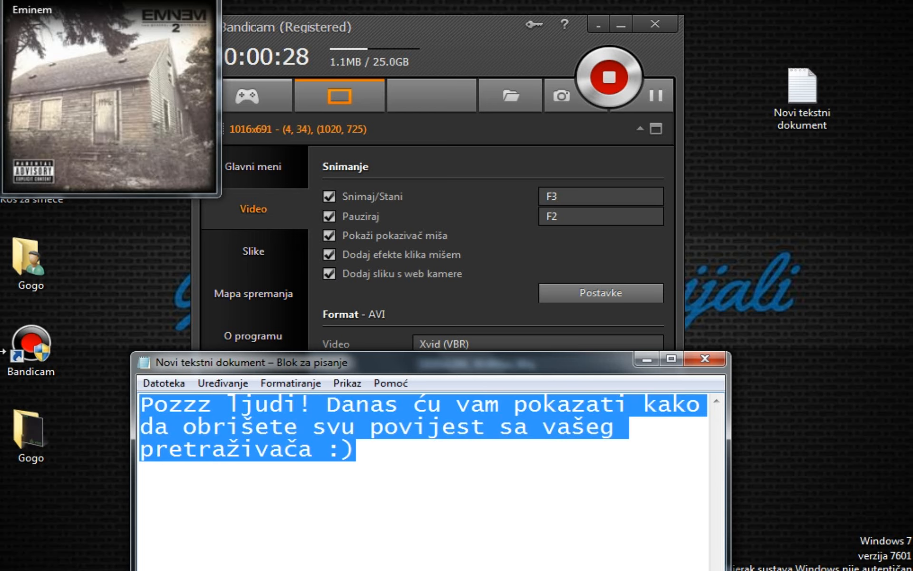
- Delete the greeting and write 'Ja radim an google corme. Pratite me.'
{"action": "key", "text": "Delete"}
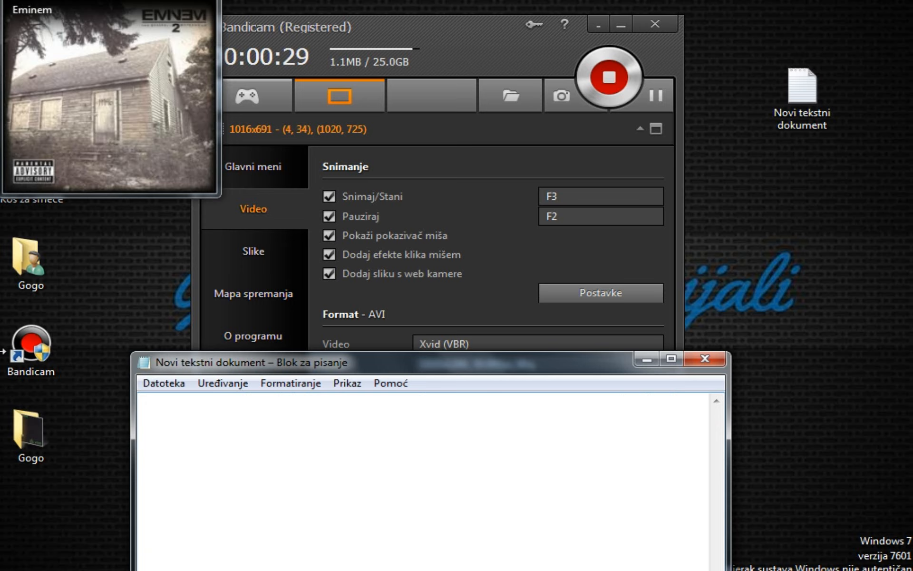
{"action": "type", "text": "Ja radim"}
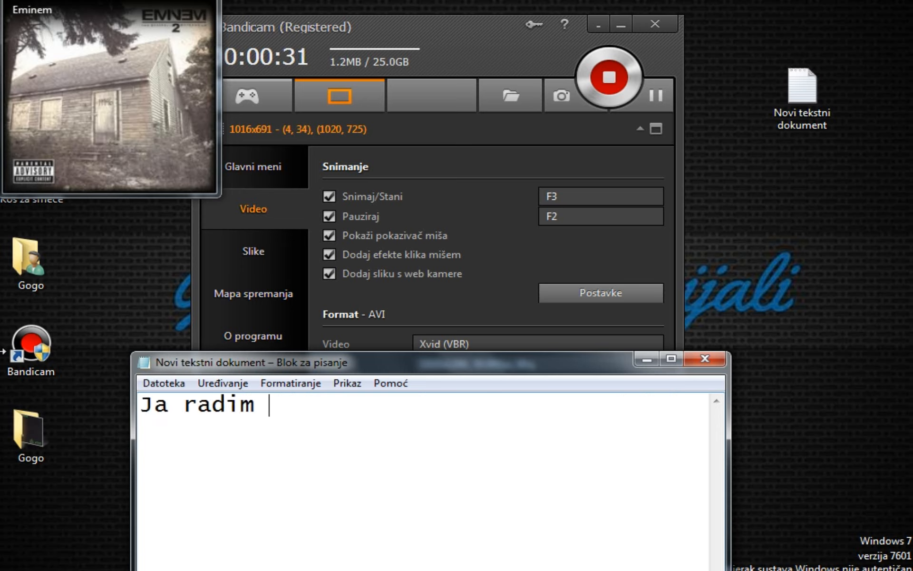
{"action": "type", "text": "an google"}
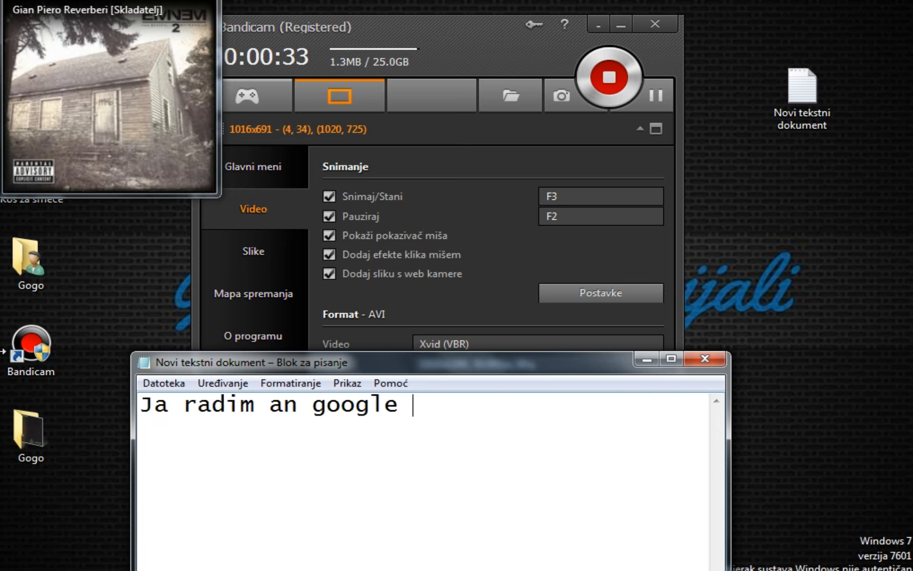
{"action": "type", "text": "corme."}
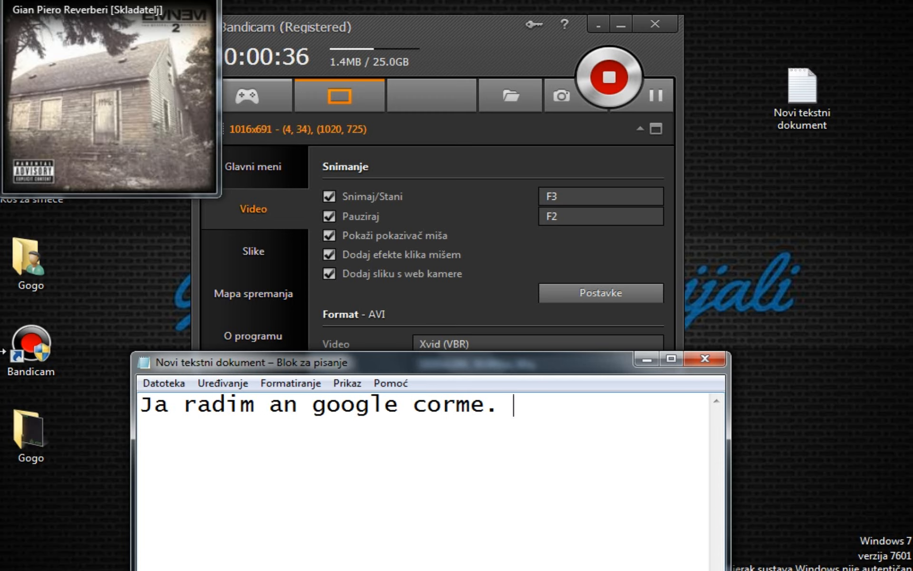
{"action": "type", "text": "Pratite me."}
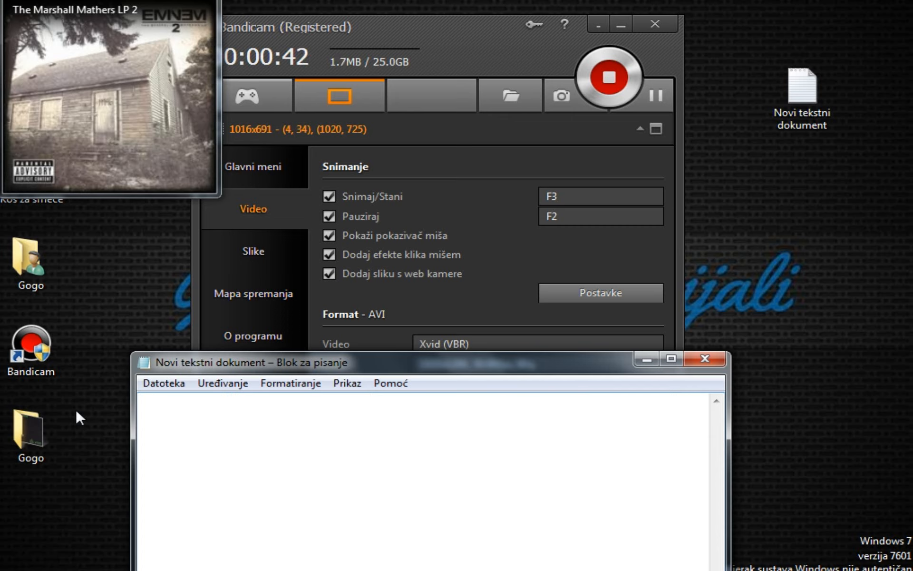
- Add the line 'Odite na vas CROME...ispricavam se zbog toga!'
{"action": "type", "text": "Odite na vas"}
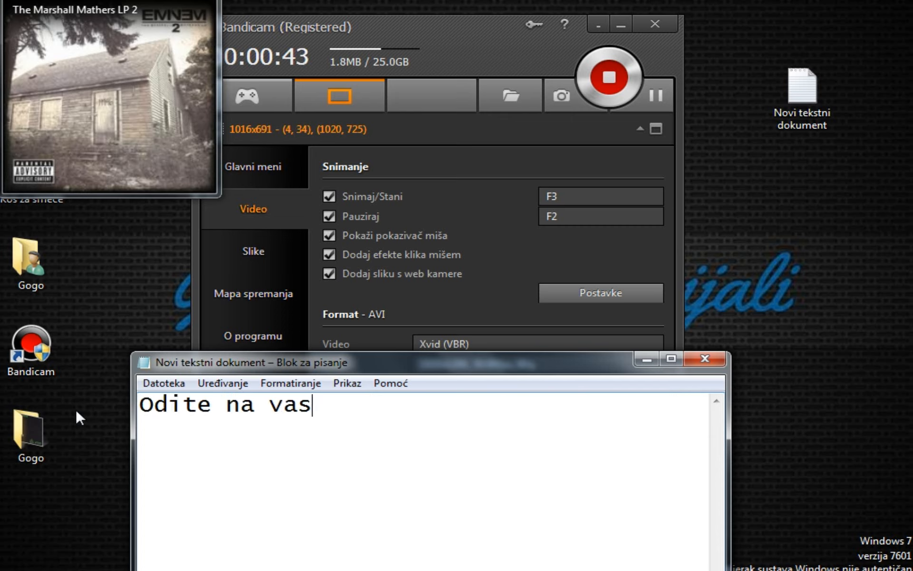
{"action": "type", "text": "CROME"}
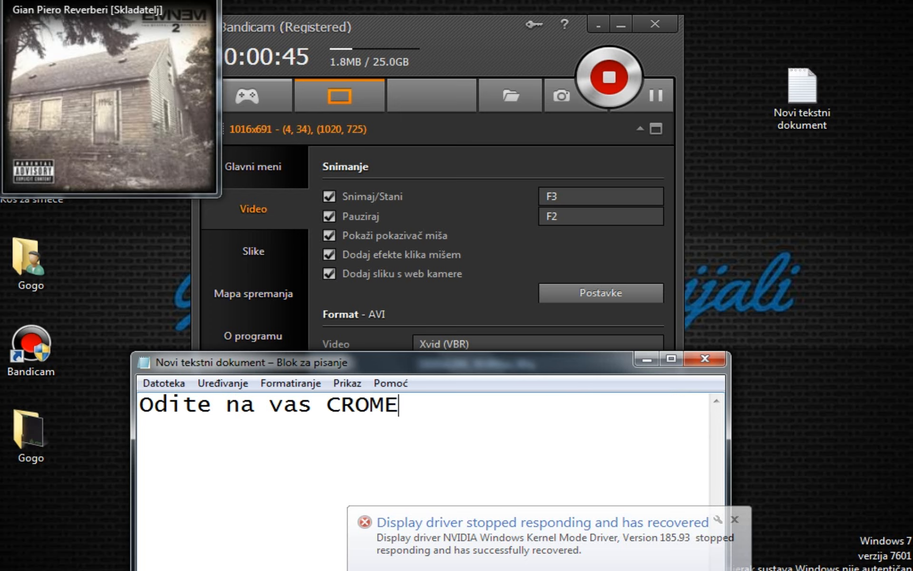
{"action": "type", "text": "...ispr"}
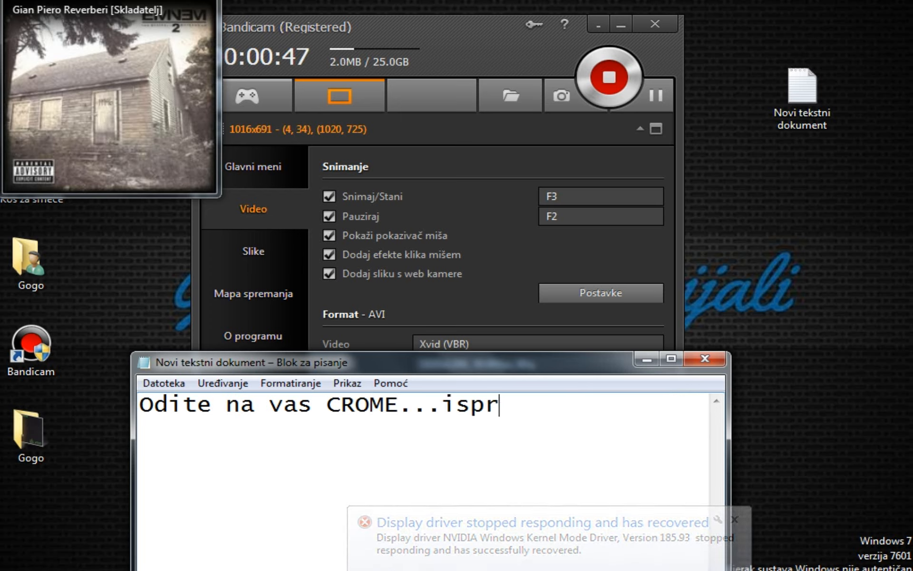
{"action": "type", "text": "icavam se zb"}
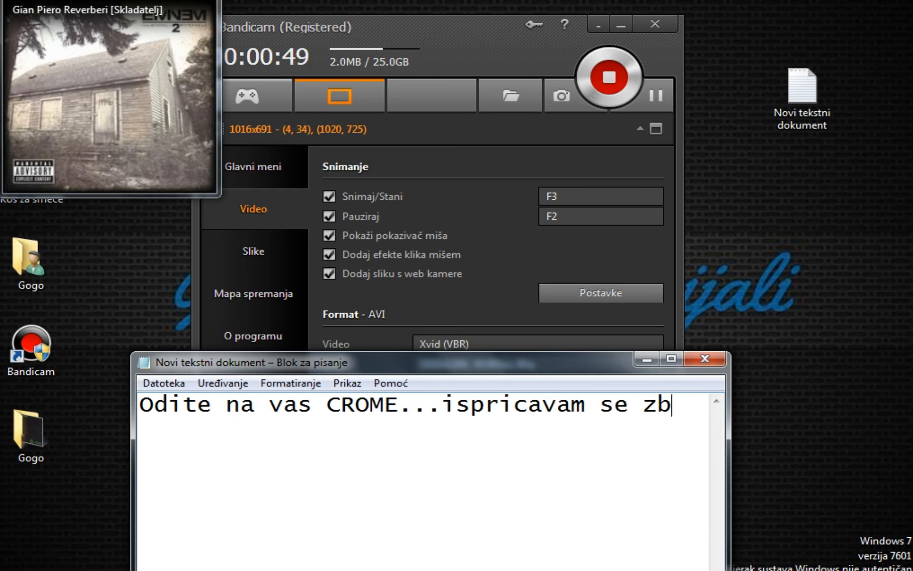
{"action": "type", "text": "og toga!"}
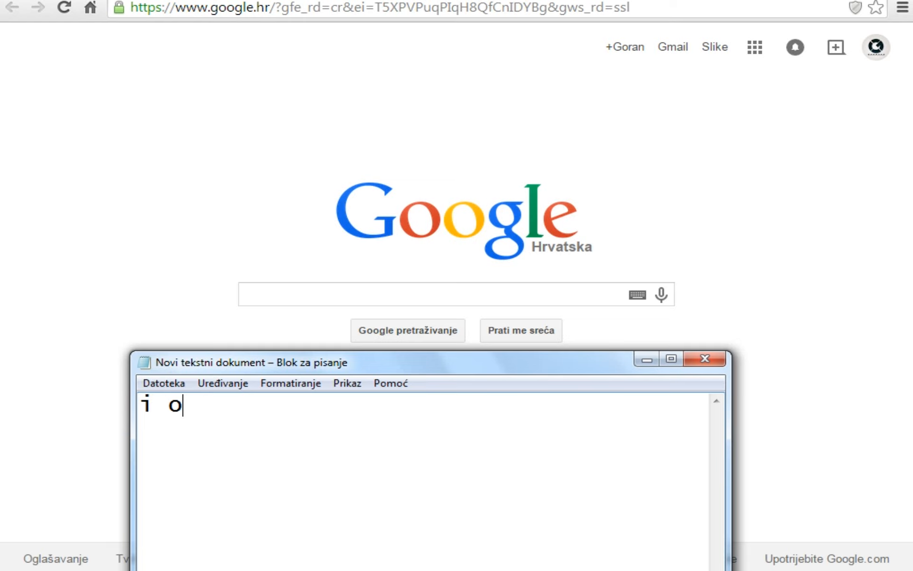
- Narrate in Notepad to click the three dashes ('one 3 crtie') and then 'vise alata'
{"action": "type", "text": "nda stisni"}
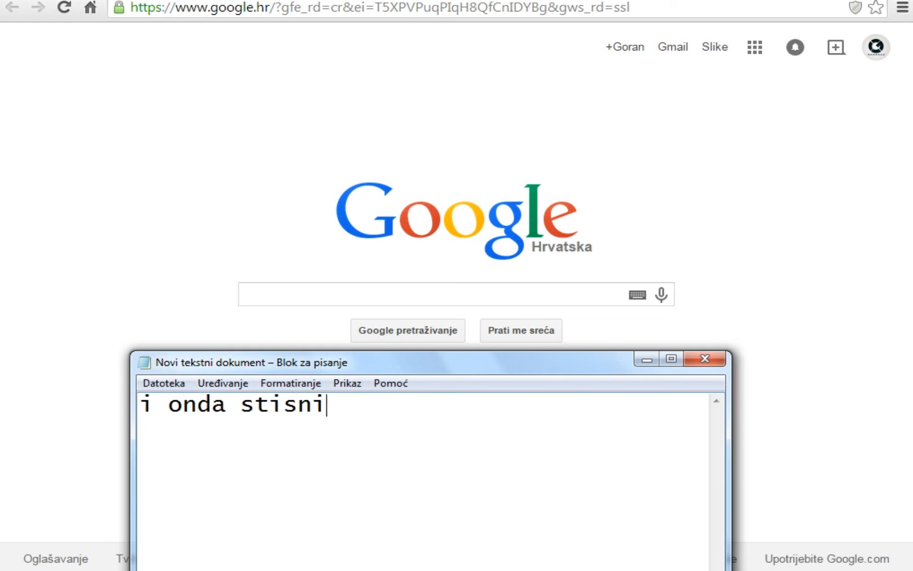
{"action": "type", "text": "te na one"}
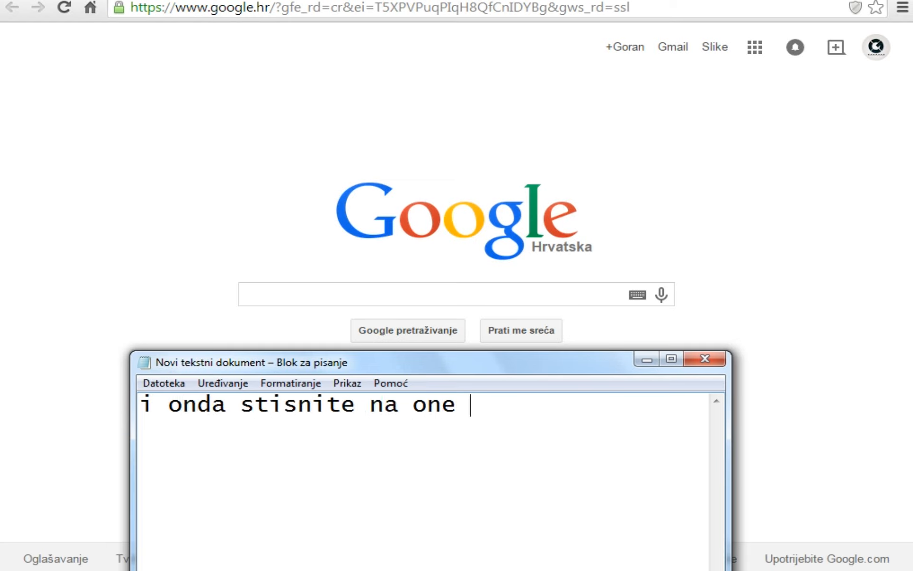
{"action": "type", "text": "3 critece"}
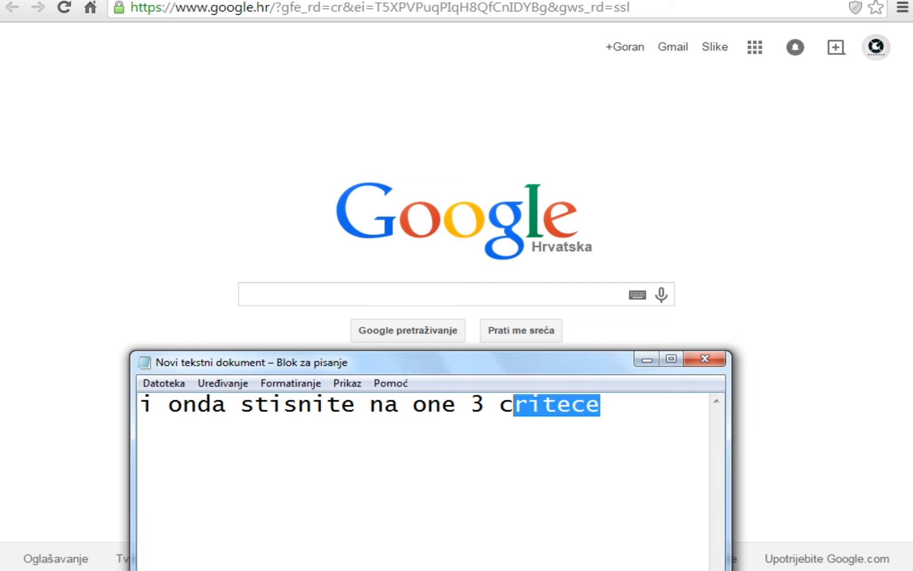
{"action": "type", "text": "crtie"}
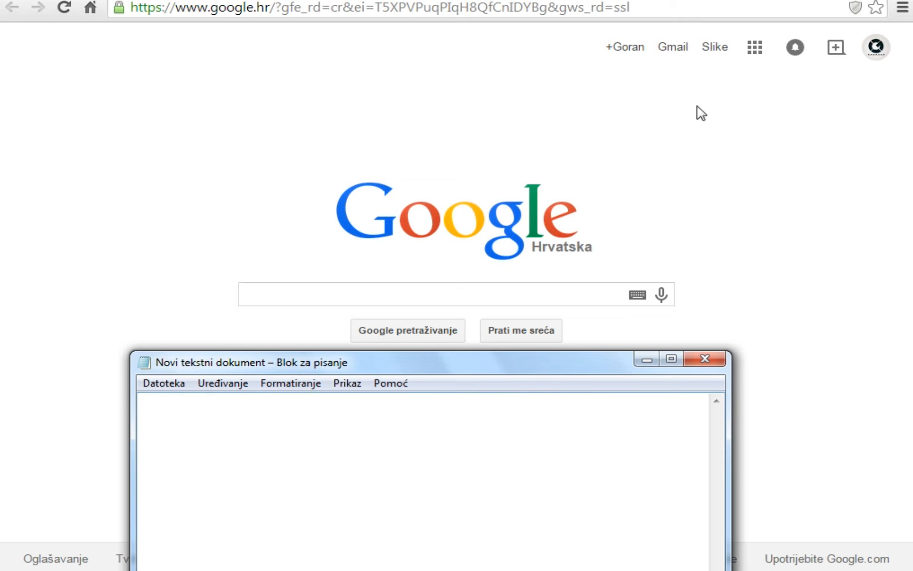
{"action": "left_click", "coordinate": [902, 8]}
{"action": "type", "text": "I on"}
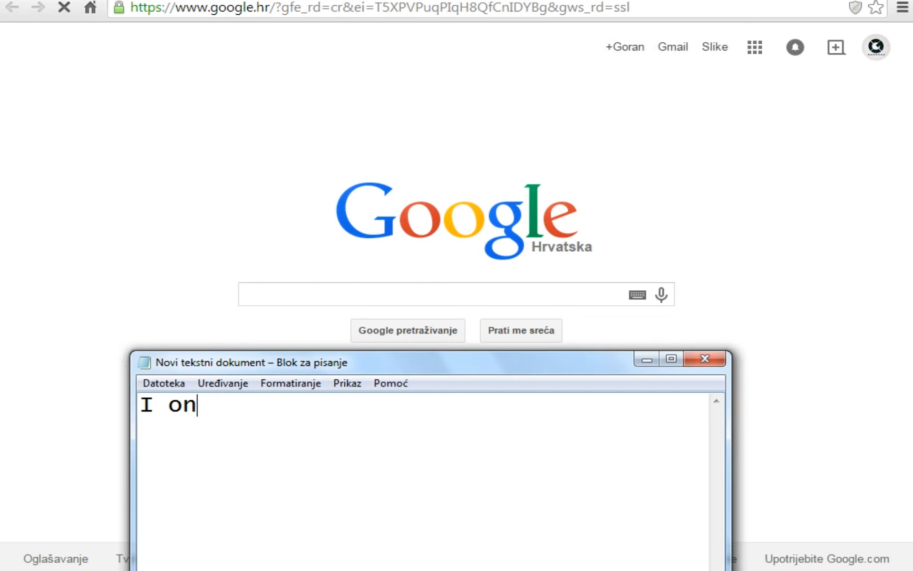
{"action": "type", "text": "da vise alata"}
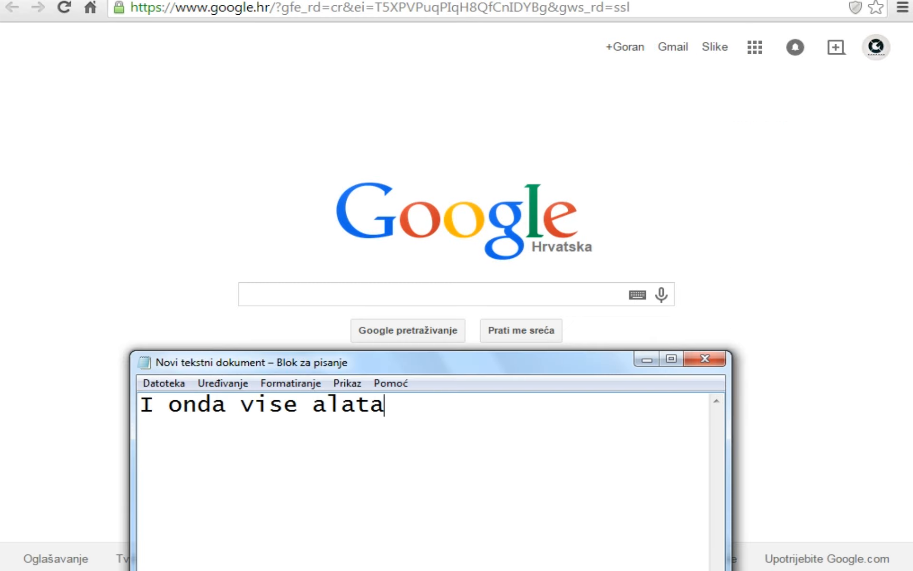
- From Chrome's ⋮ menu choose Više alata > Obriši podatke pregledavanja
{"action": "left_click", "coordinate": [900, 9]}
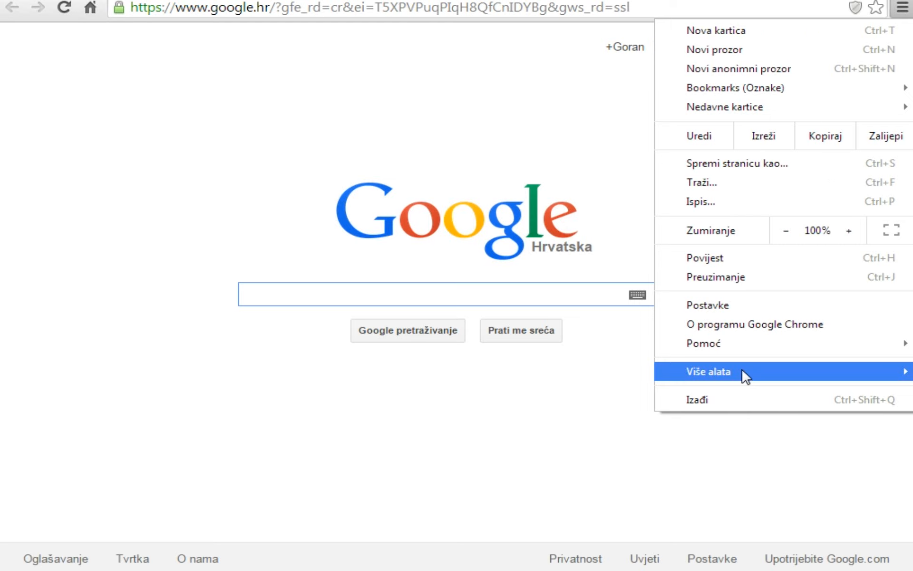
{"action": "left_click", "coordinate": [707, 372]}
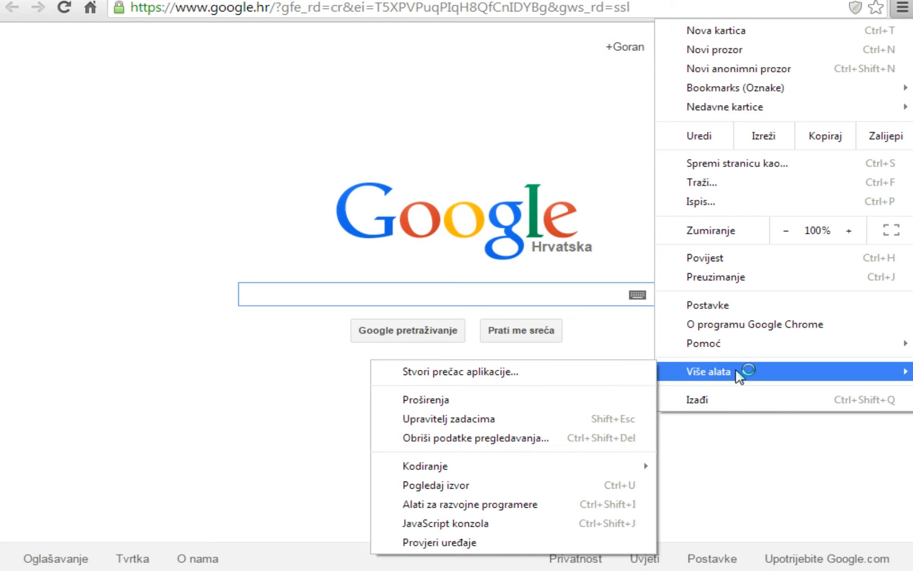
{"action": "mouse_move", "coordinate": [477, 438]}
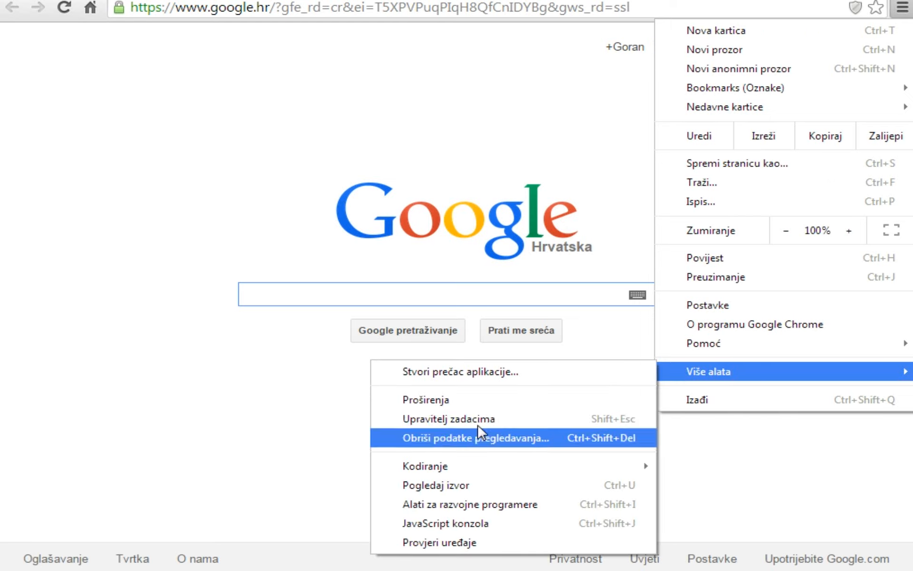
{"action": "left_click", "coordinate": [497, 439]}
{"action": "type", "text": "i"}
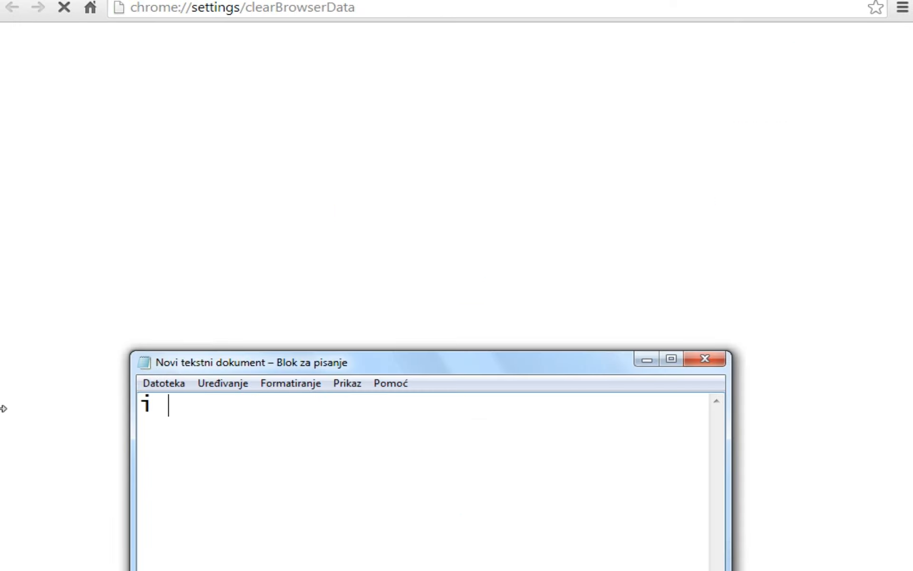
- Narrate 'onda obrisi podatke pregledavanja' in Notepad
{"action": "type", "text": "onda obrisi"}
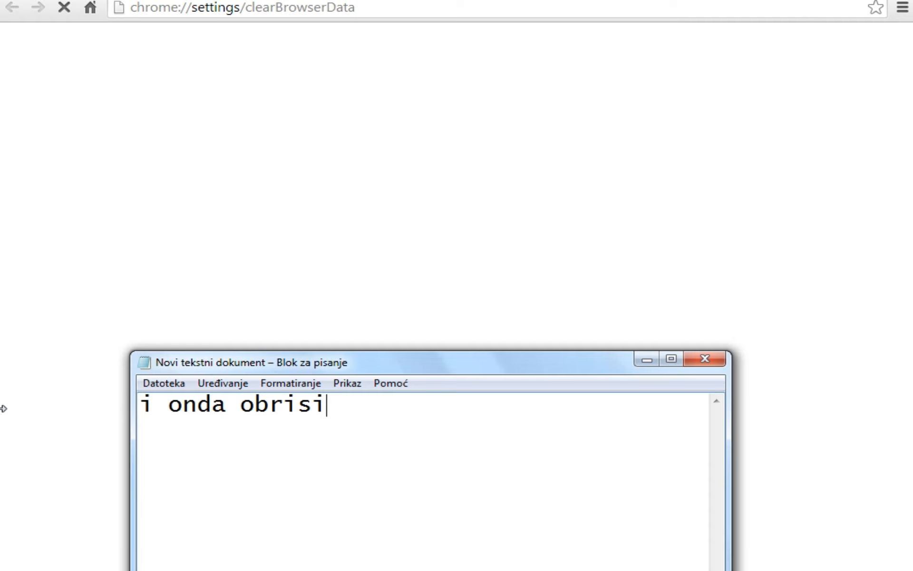
{"action": "type", "text": "podat"}
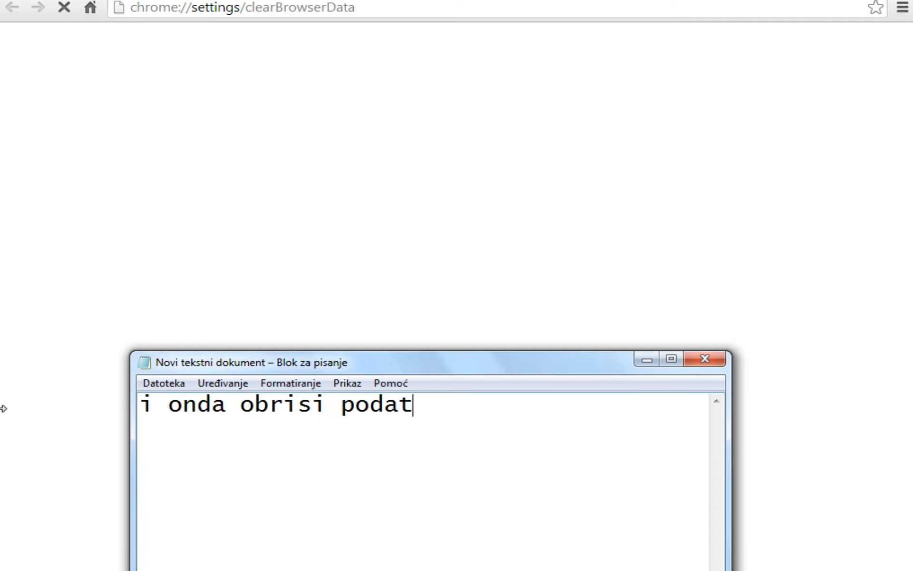
{"action": "type", "text": "ke pregledav"}
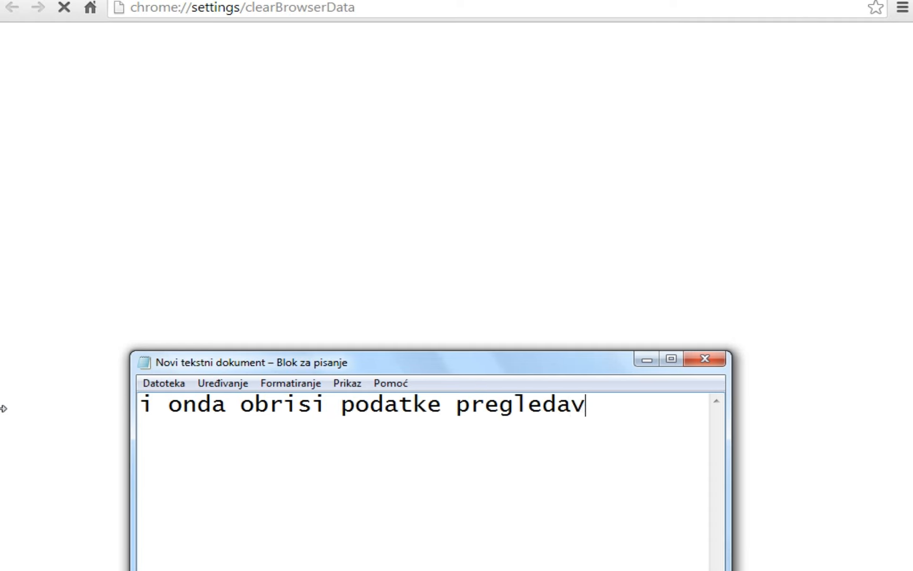
{"action": "type", "text": "anja"}
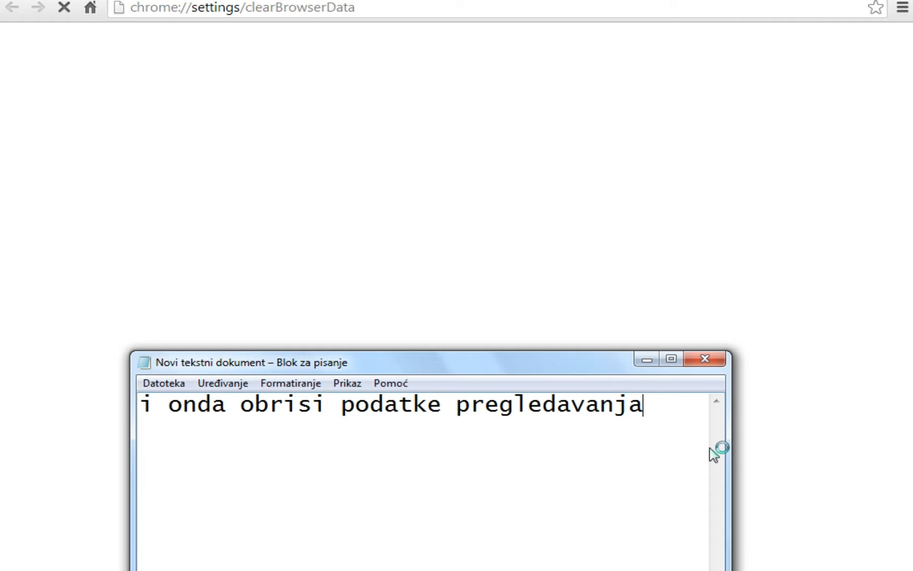
- Clear the note and write 'Sacekajte malo.' followed by 'Ajdee.'
{"action": "key", "text": "ctrl+a"}
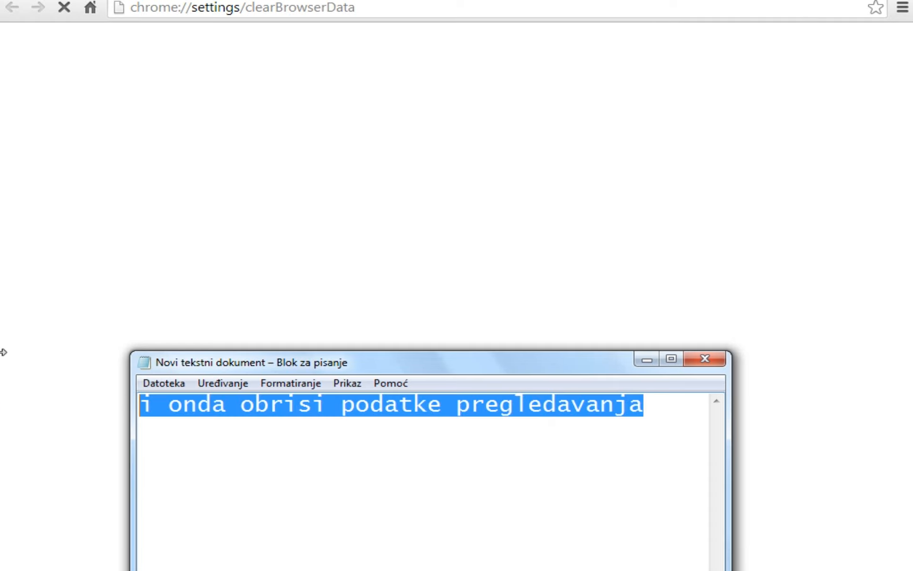
{"action": "key", "text": "Delete"}
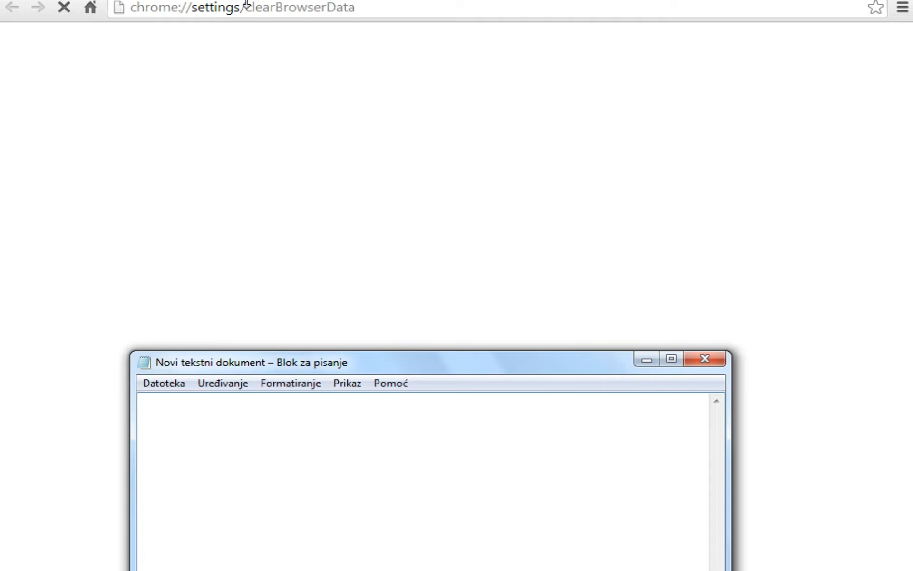
{"action": "type", "text": "S"}
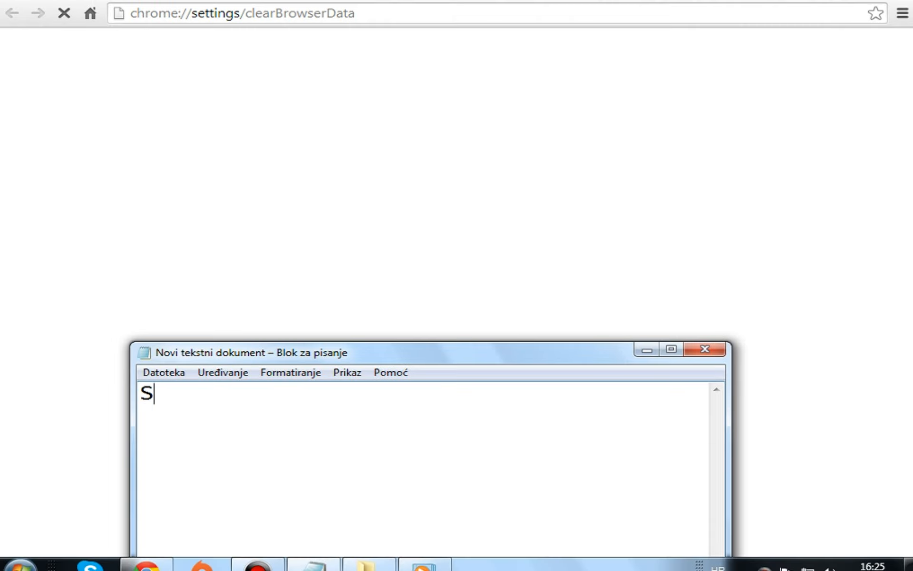
{"action": "type", "text": "acekajte malo."}
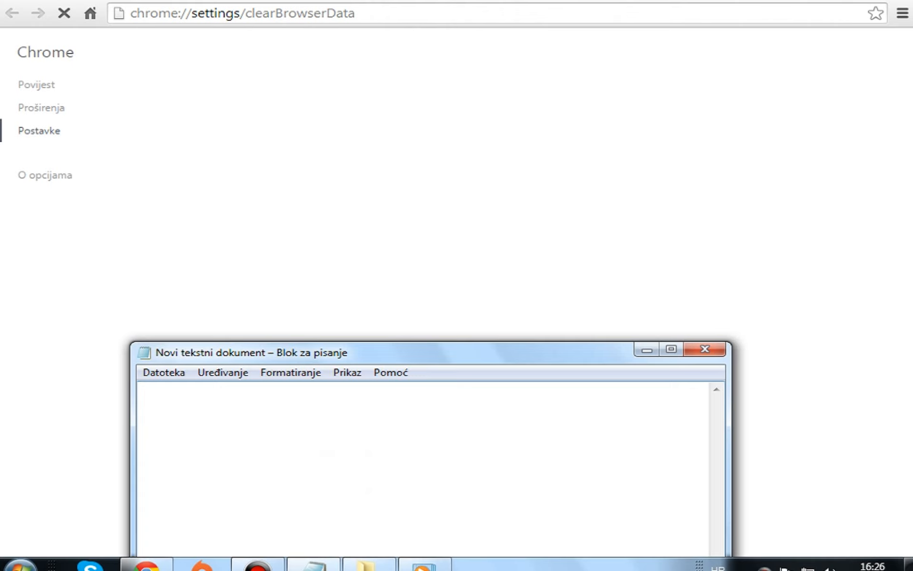
{"action": "type", "text": "Ajdee."}
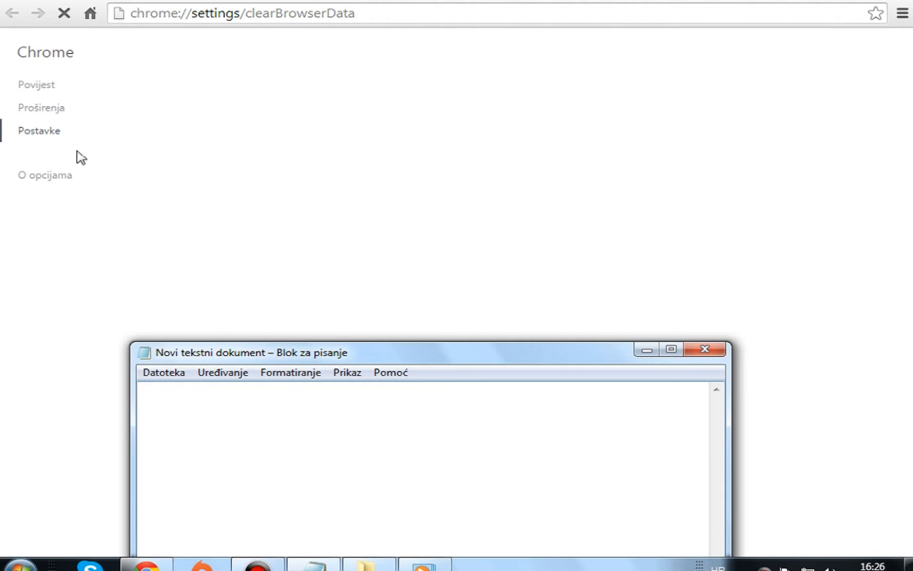
{"action": "mouse_move", "coordinate": [362, 69]}
{"action": "type", "text": "evo ga..."}
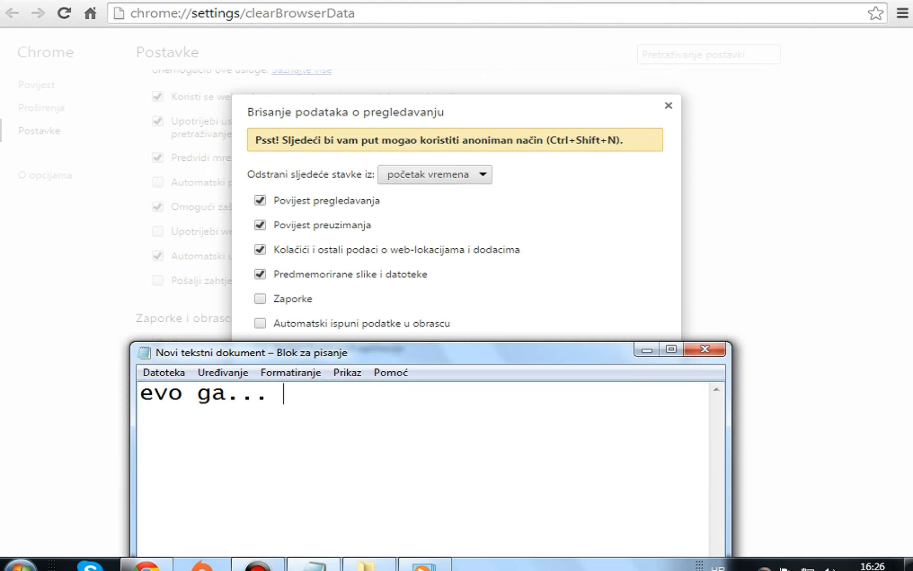
{"action": "type", "text": "I tu sada"}
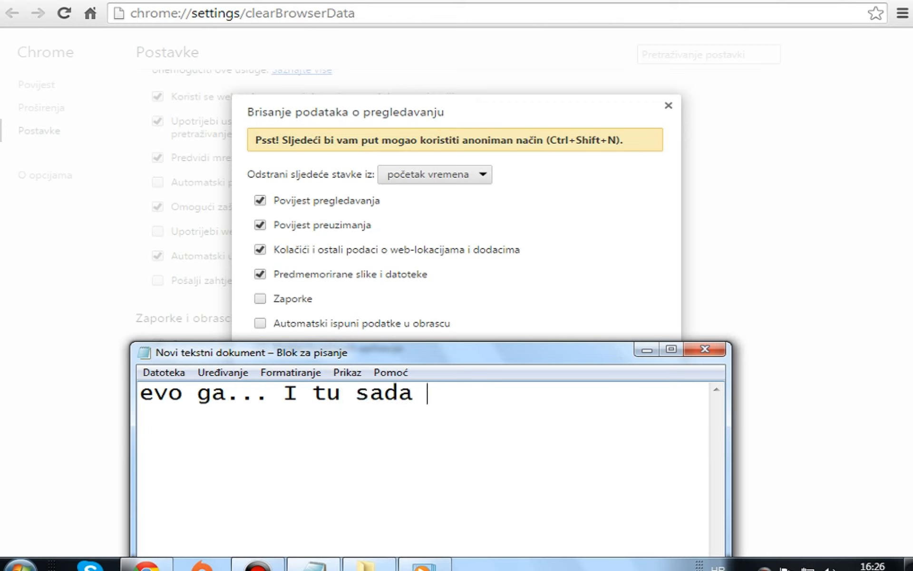
{"action": "type", "text": "odaberete"}
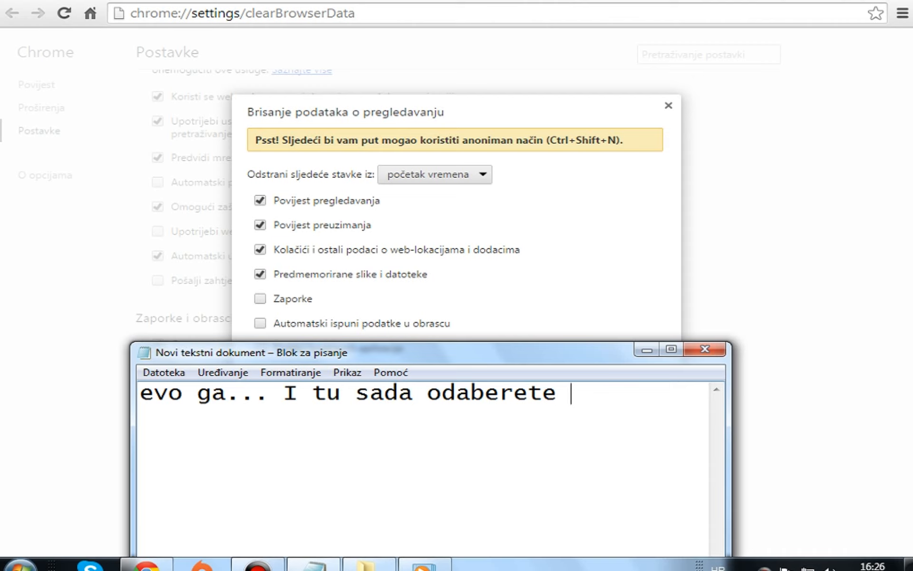
{"action": "type", "text": "kol"}
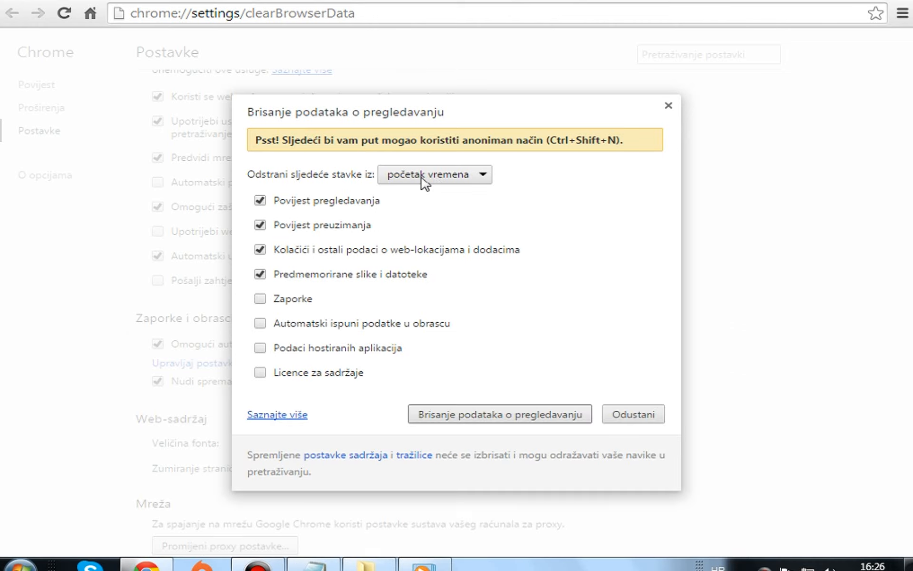
{"action": "mouse_move", "coordinate": [456, 178]}
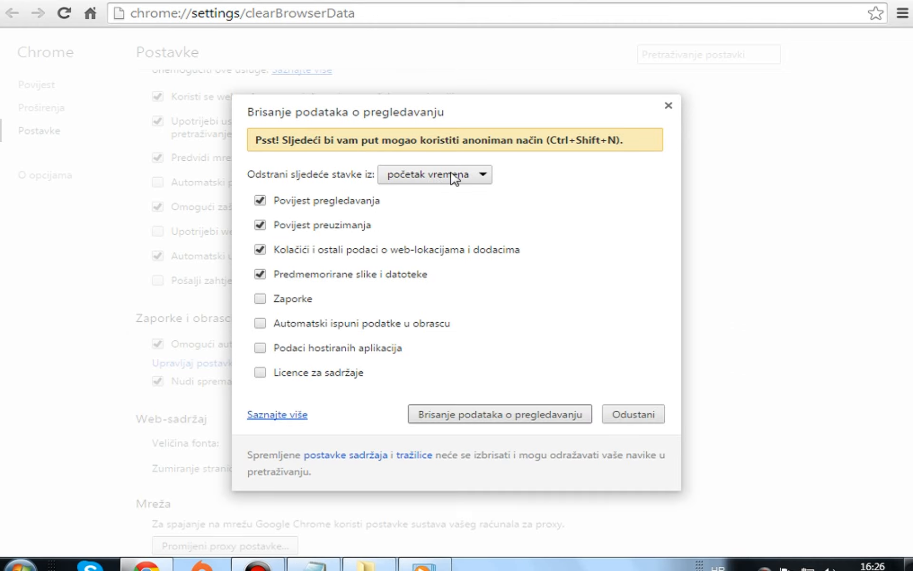
{"action": "left_click", "coordinate": [434, 173]}
{"action": "type", "text": "Z"}
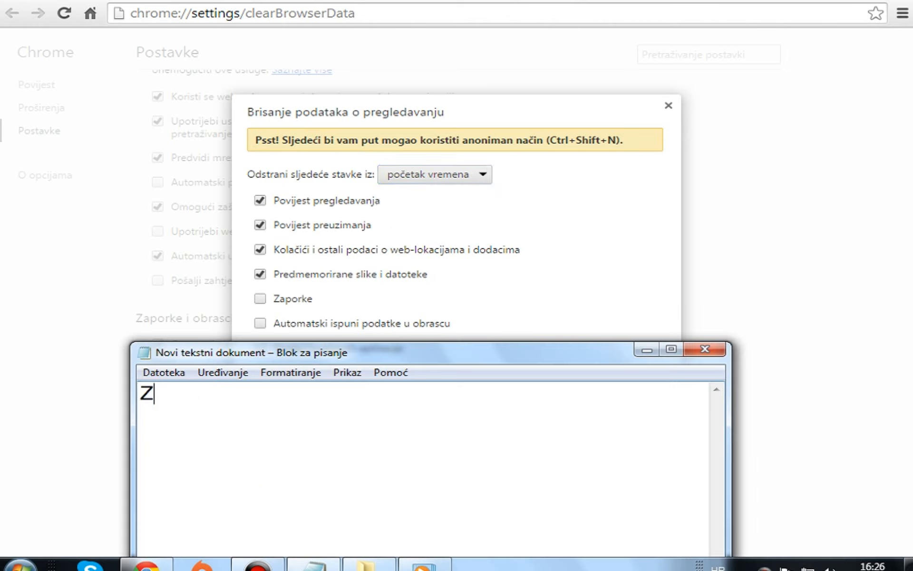
{"action": "type", "text": "na"}
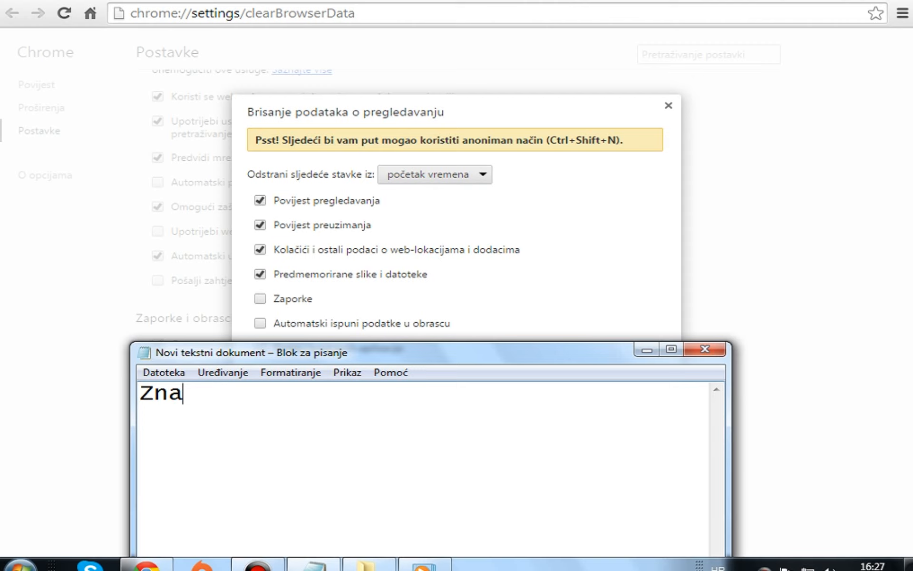
{"action": "type", "text": "ci ,pzete"}
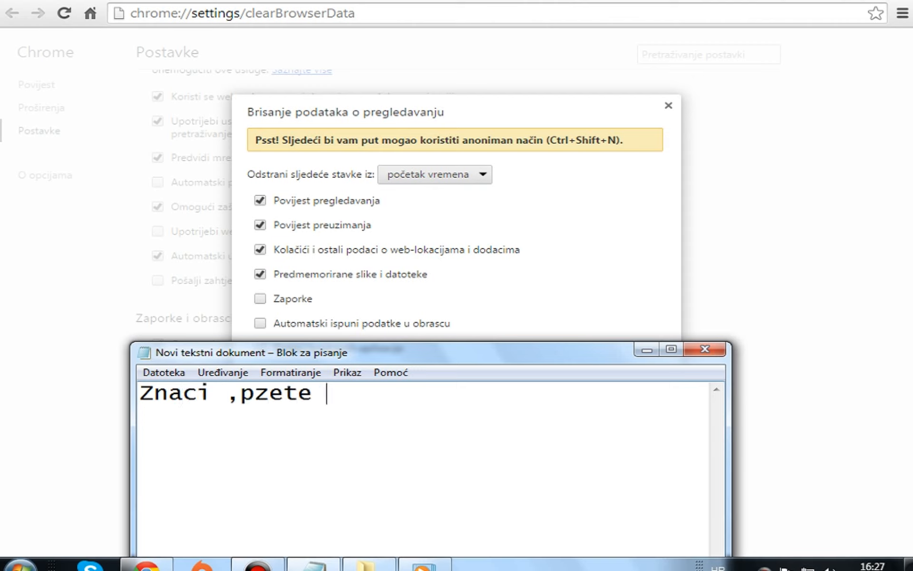
{"action": "type", "text": "m"}
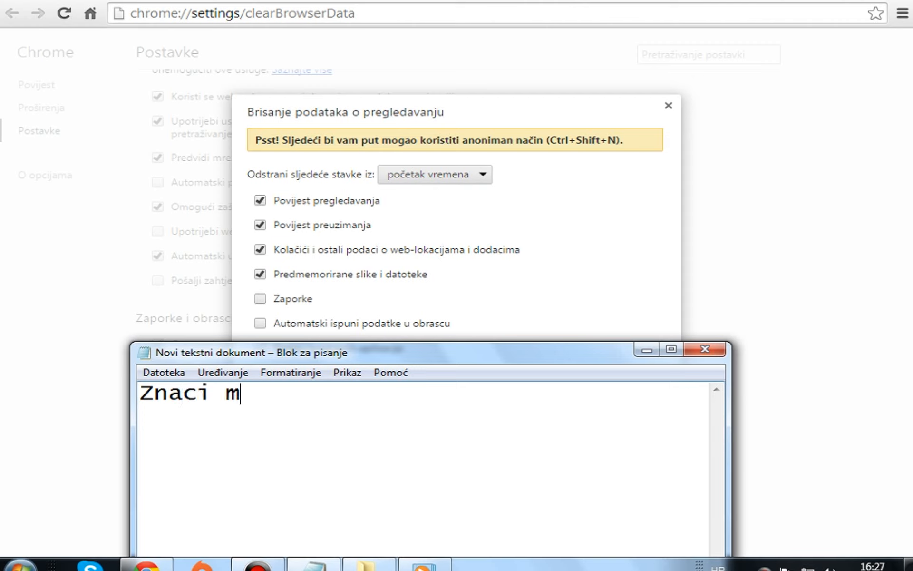
{"action": "type", "text": "ozete od"}
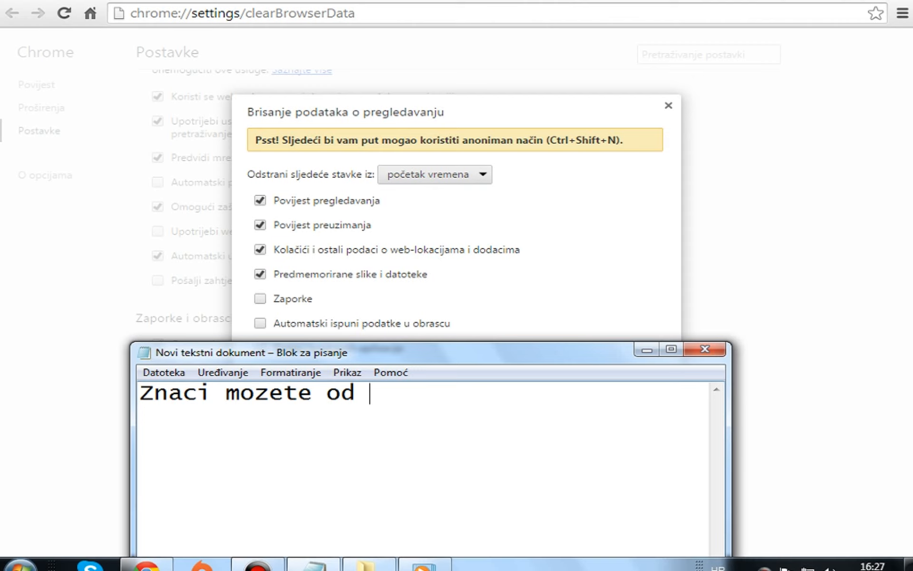
{"action": "type", "text": "posljednj"}
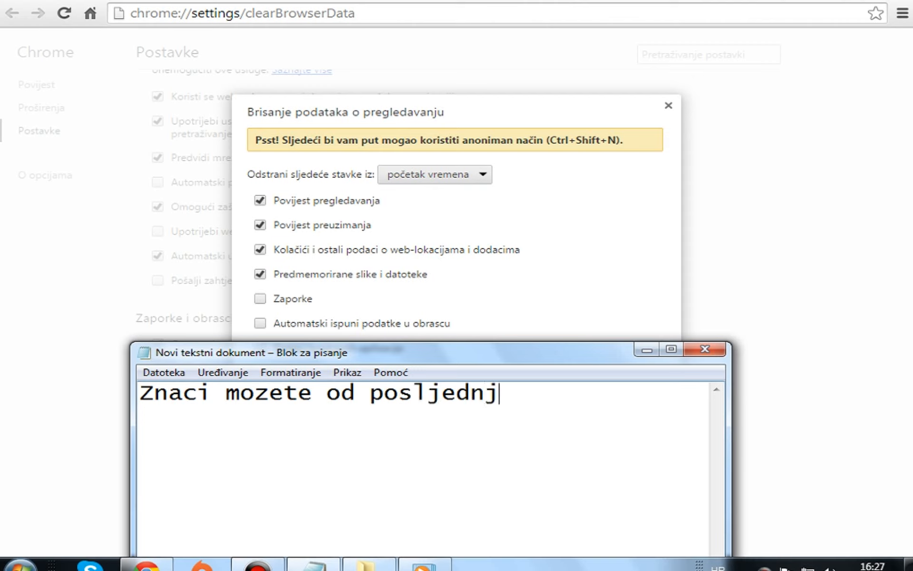
{"action": "type", "text": "ih sat vre"}
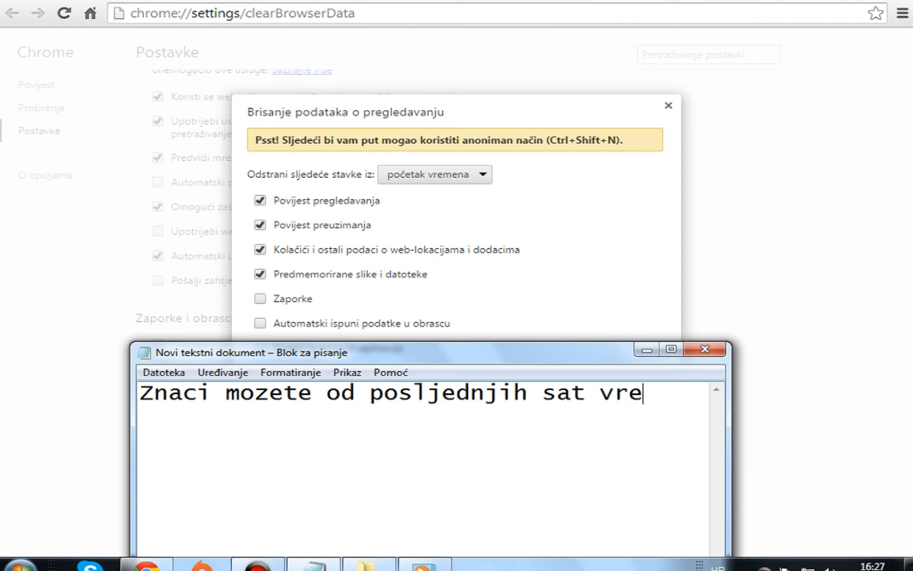
{"action": "type", "text": "mena ili od"}
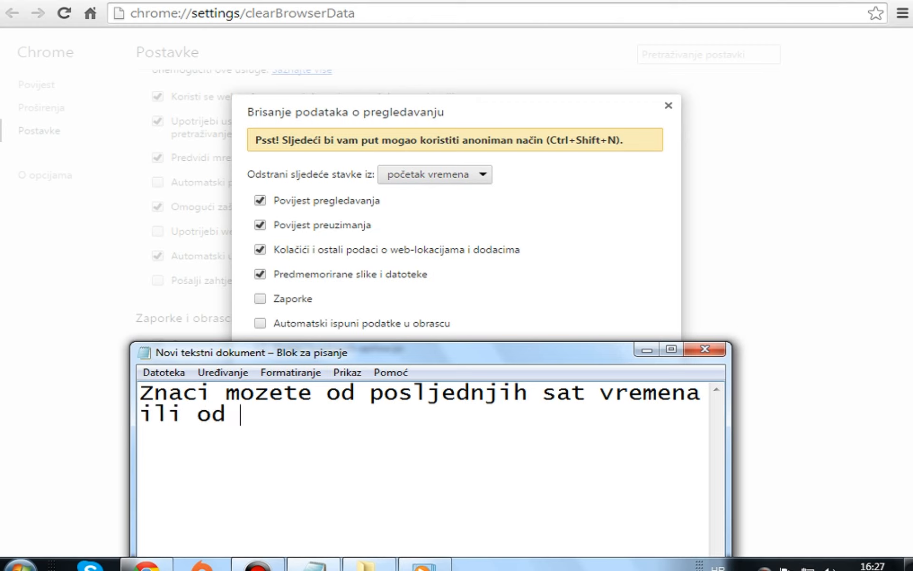
{"action": "type", "text": "pocetka v"}
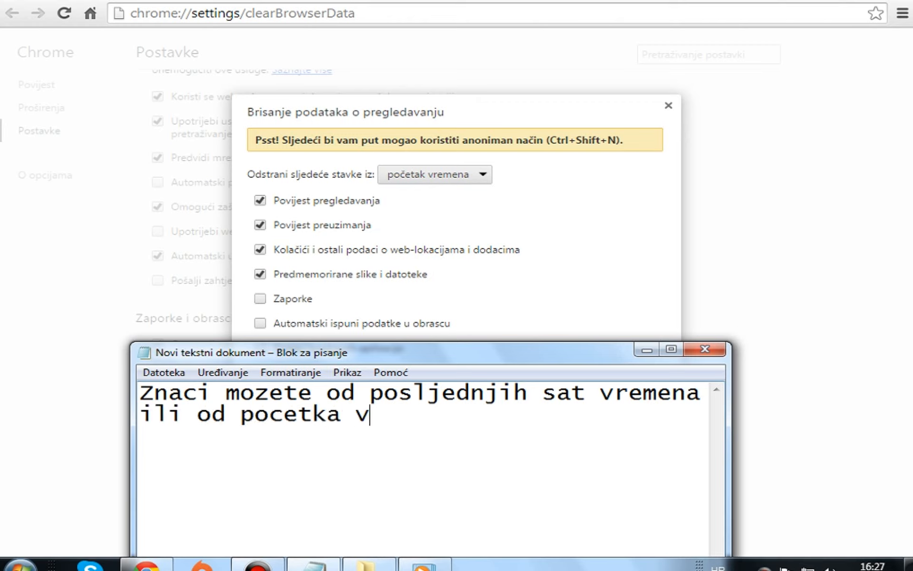
{"action": "type", "text": "remena.."}
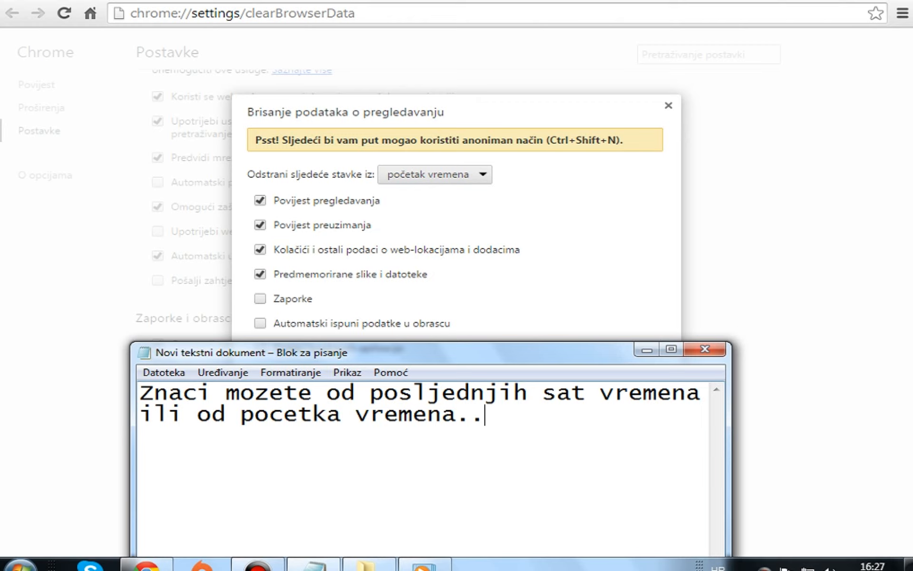
{"action": "type", "text": ". Ja cu"}
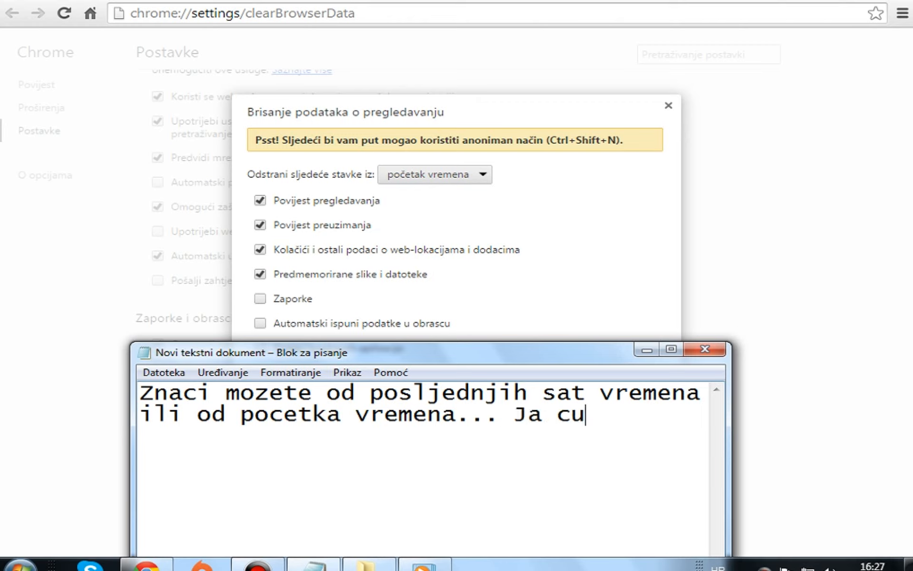
{"action": "type", "text": "od pocetka"}
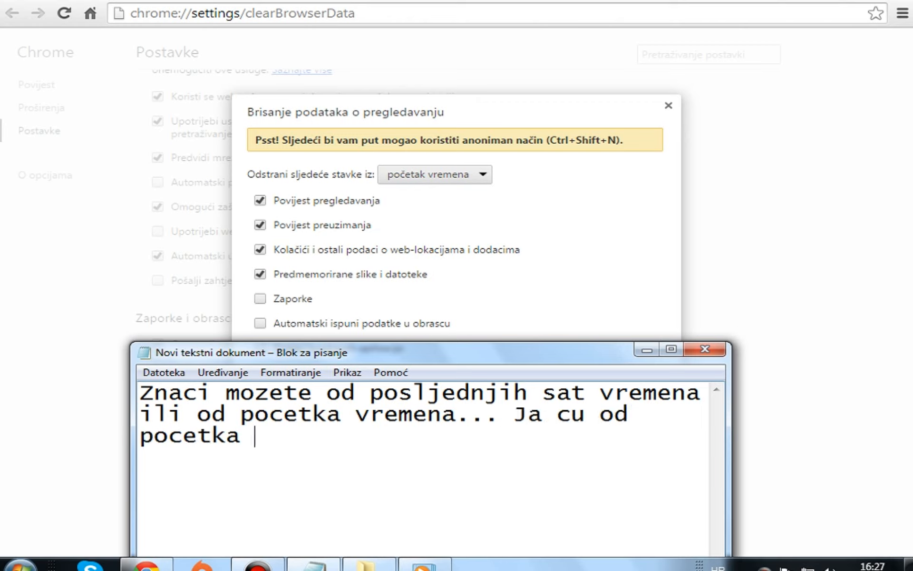
{"action": "type", "text": "vremena"}
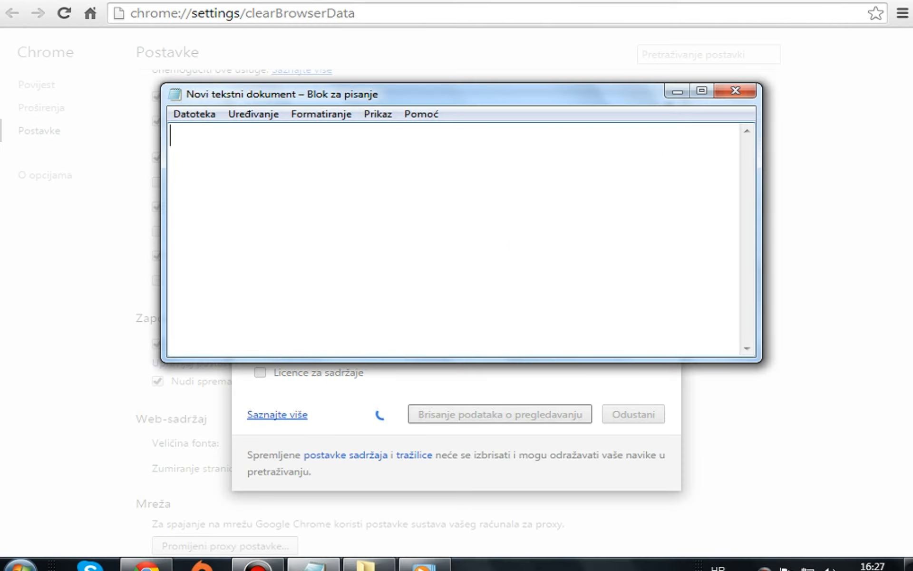
- Narrate 'I kliknete "Brisanje podataka o pregledavanju"' and select the whole note for replacement
{"action": "type", "text": "I kliknete"}
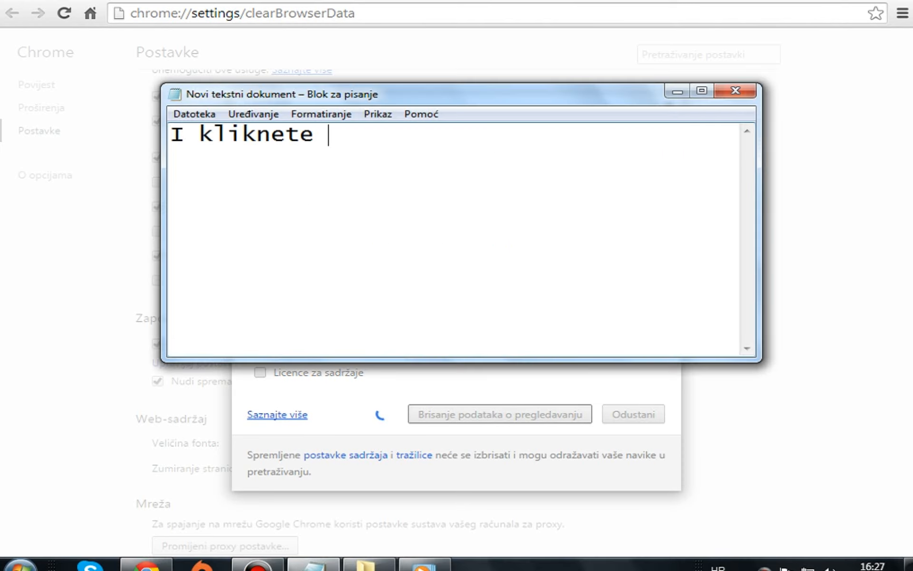
{"action": "type", "text": "\"Bri"}
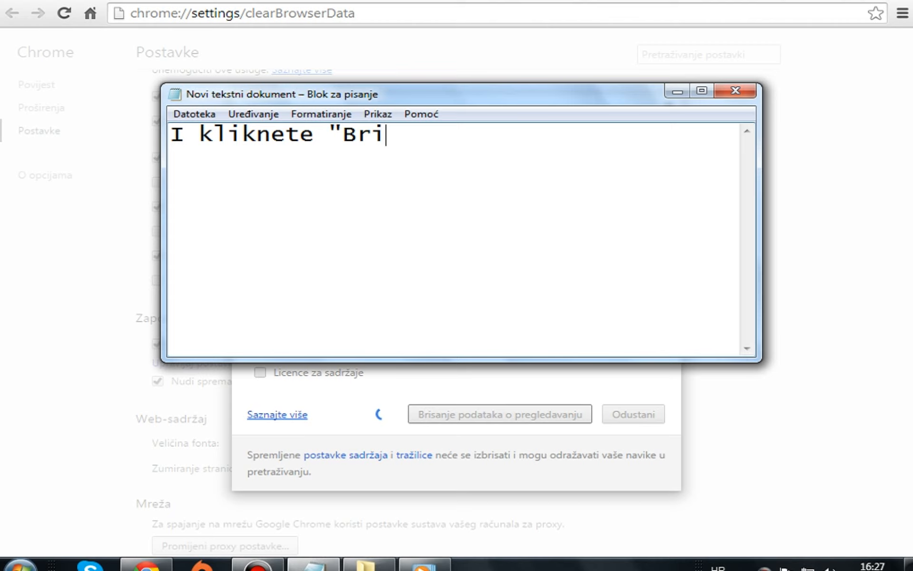
{"action": "type", "text": "sanje podataka o pregled"}
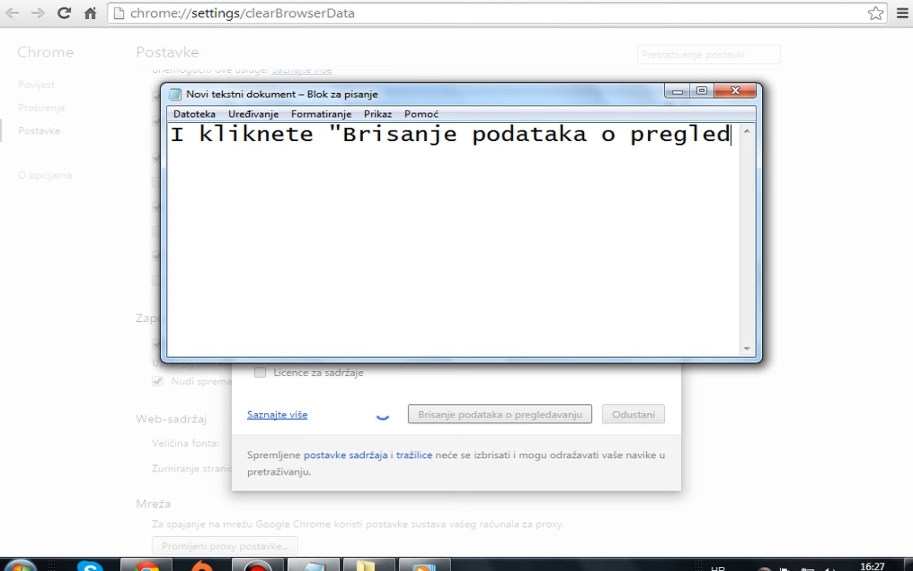
{"action": "type", "text": "avanju"}
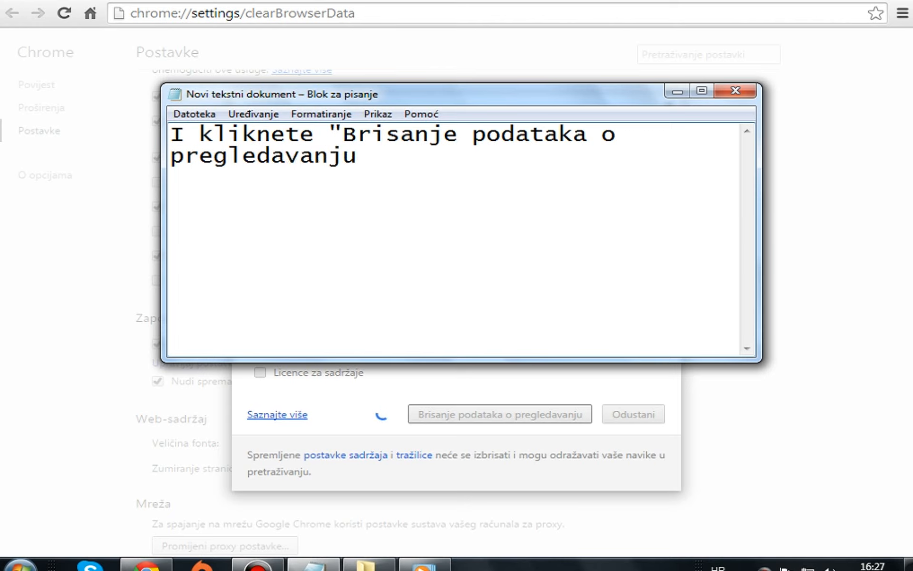
{"action": "key", "text": "ctrl+a"}
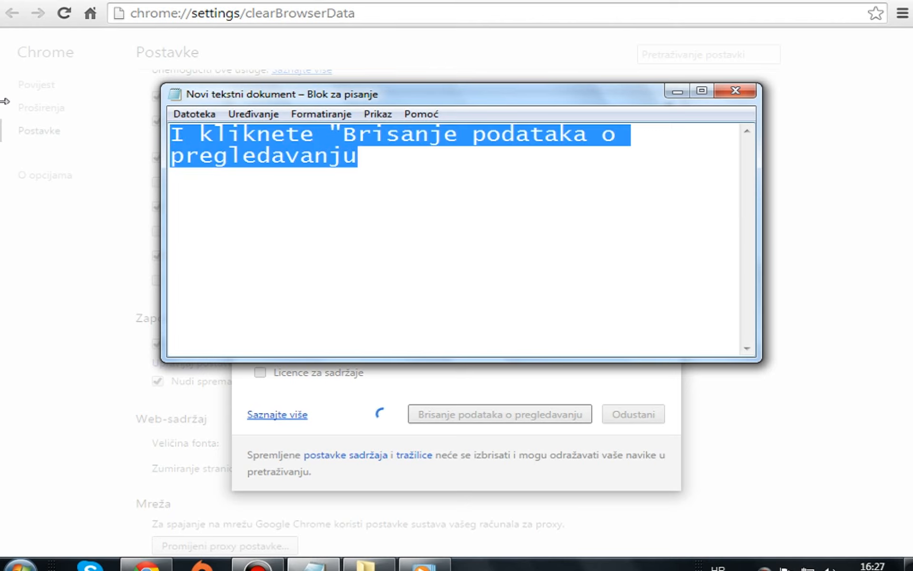
- Write the note 'sacekajte od 1-20 minuta'
{"action": "type", "text": "sacekajte"}
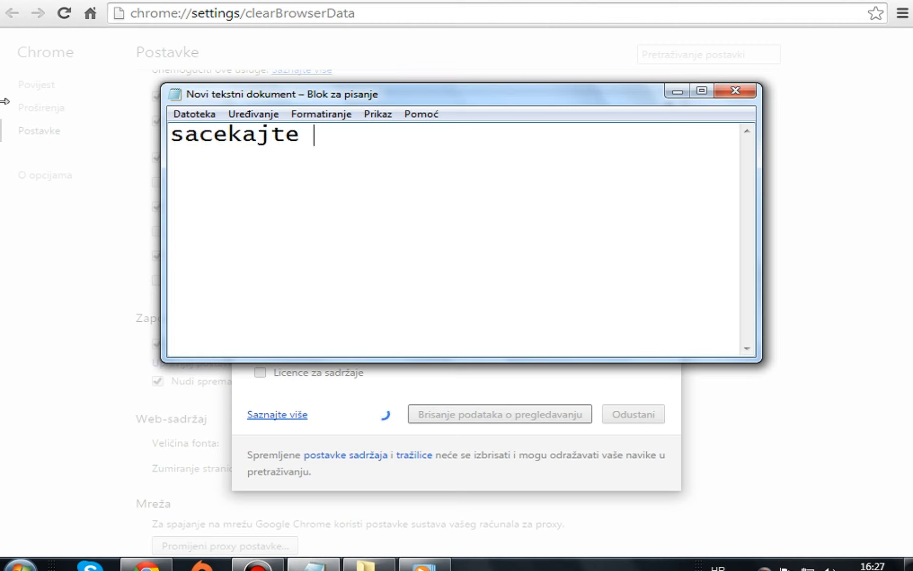
{"action": "type", "text": "od"}
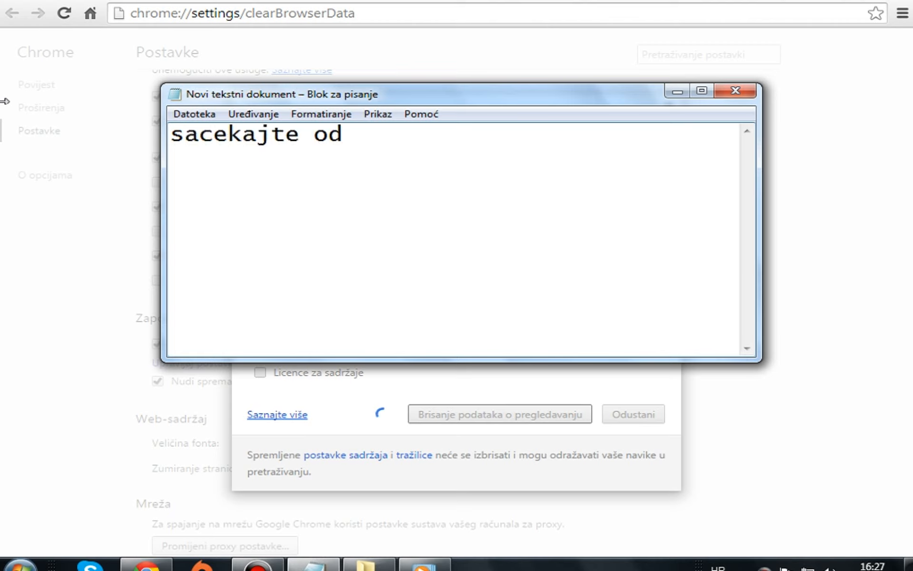
{"action": "type", "text": "1"}
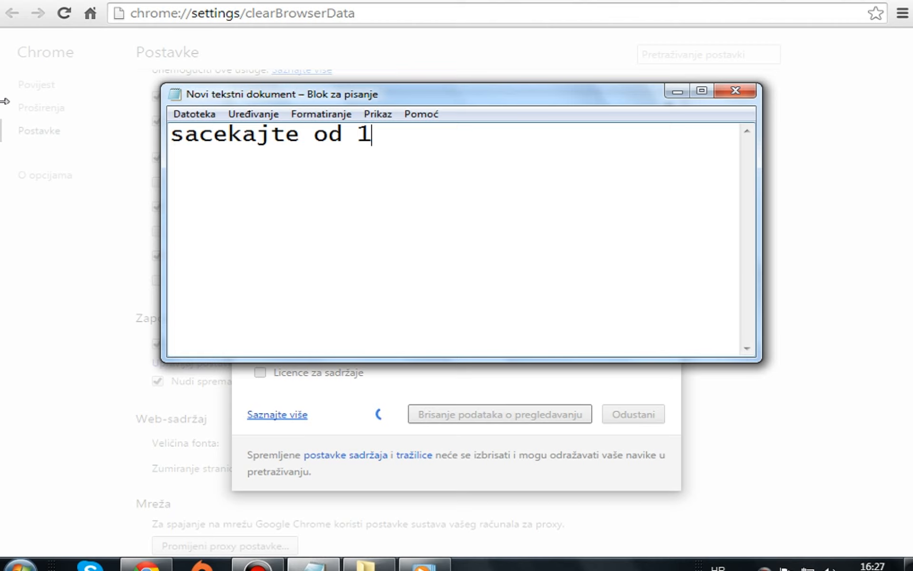
{"action": "type", "text": "-"}
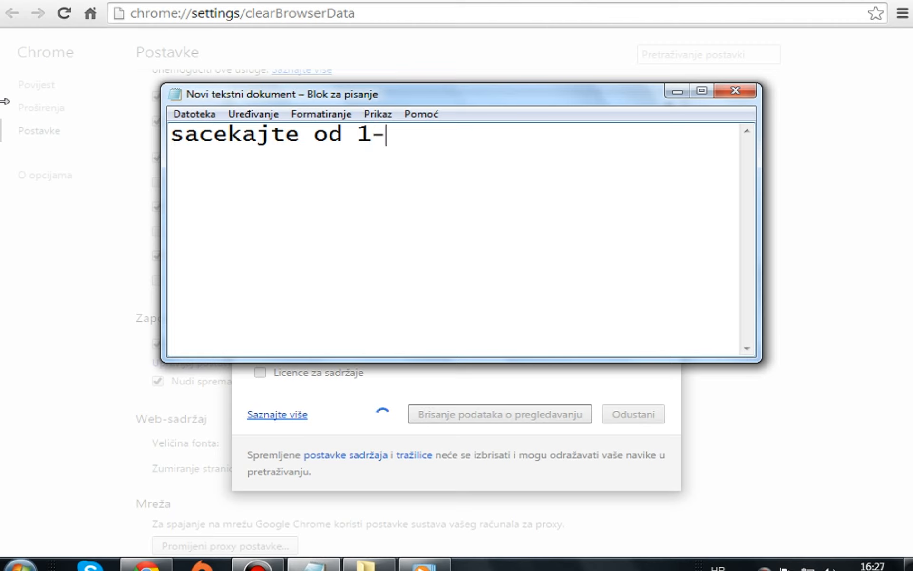
{"action": "type", "text": "20 minuta"}
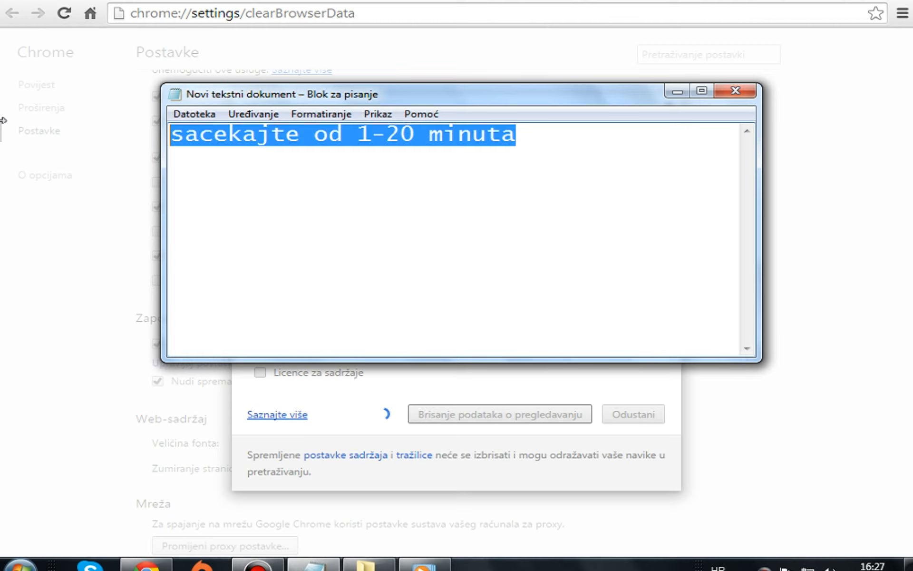
- Type over it 'zavisi koliko dugo niste brisali'
{"action": "type", "text": "zavisi koli"}
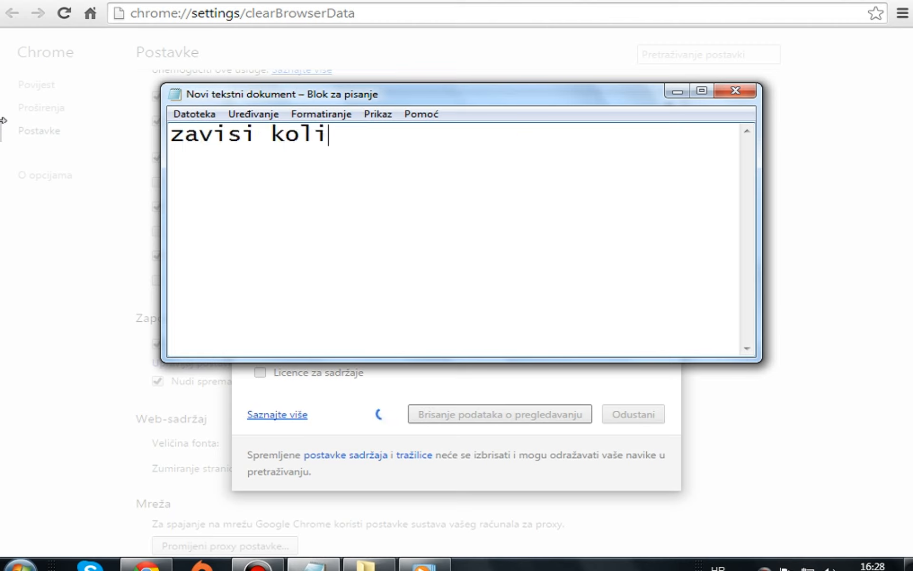
{"action": "type", "text": "ko dug"}
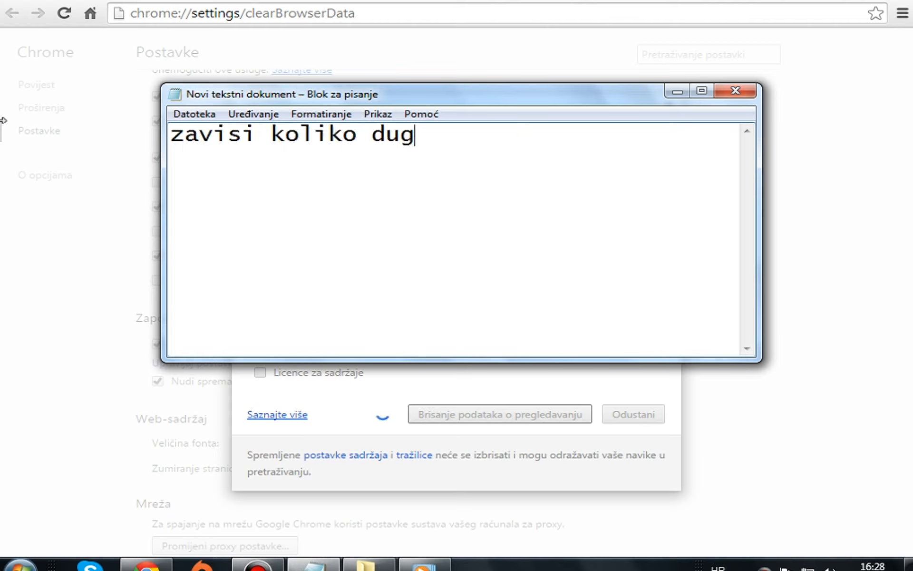
{"action": "type", "text": "o niste brisal"}
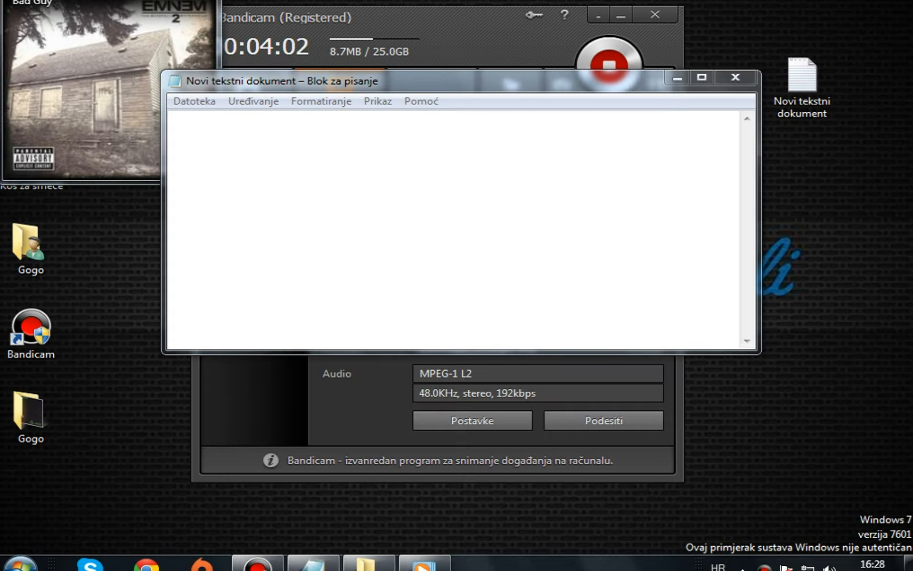
- Write 'I to je to.. Sada ste obrisali povijest pregledavanja,'
{"action": "type", "text": "I zo"}
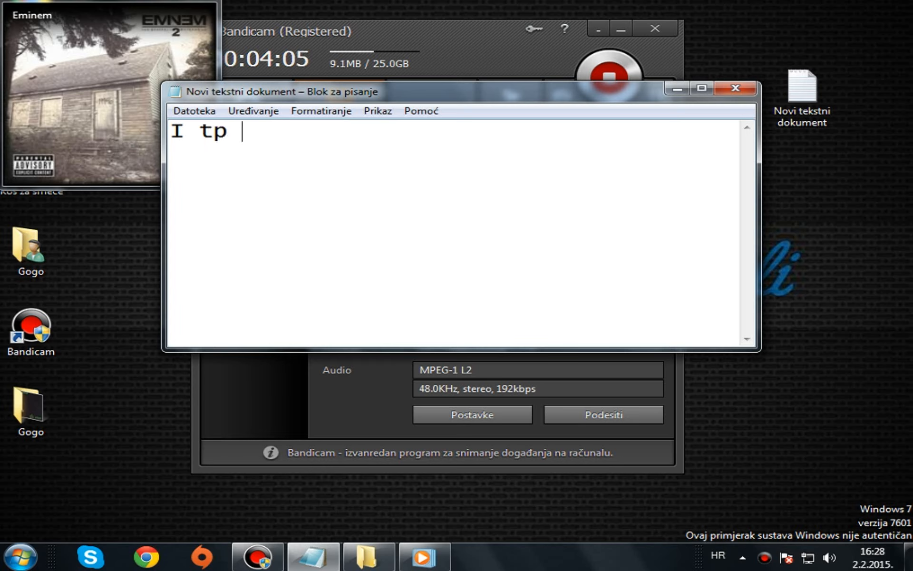
{"action": "type", "text": "o je to"}
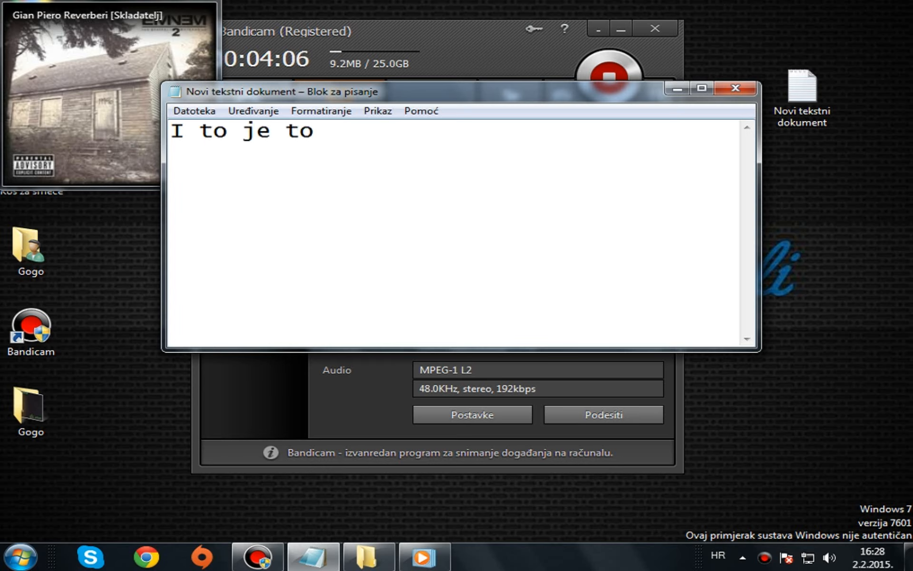
{"action": "type", "text": ".. Sada st"}
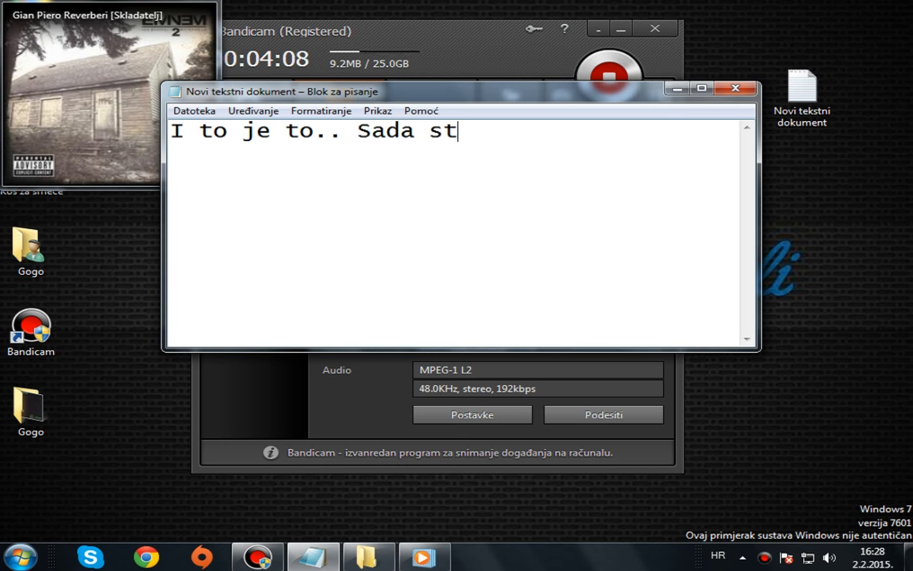
{"action": "type", "text": "e obrisali"}
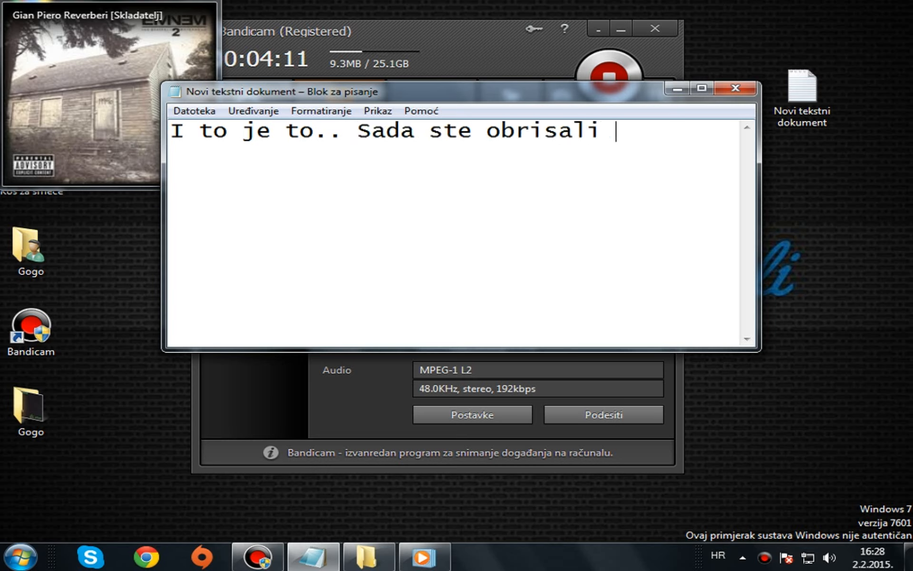
{"action": "type", "text": "povijest pre"}
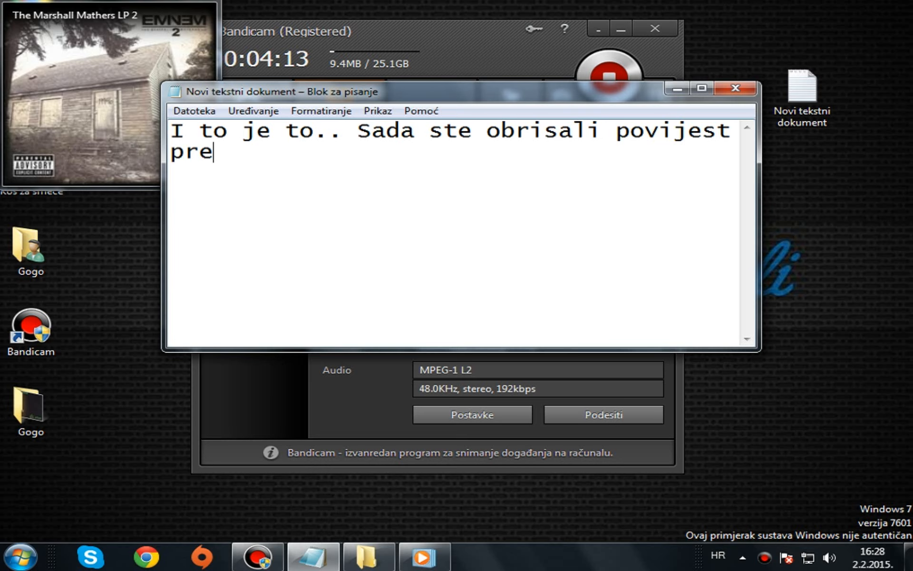
{"action": "type", "text": "gledavanja"}
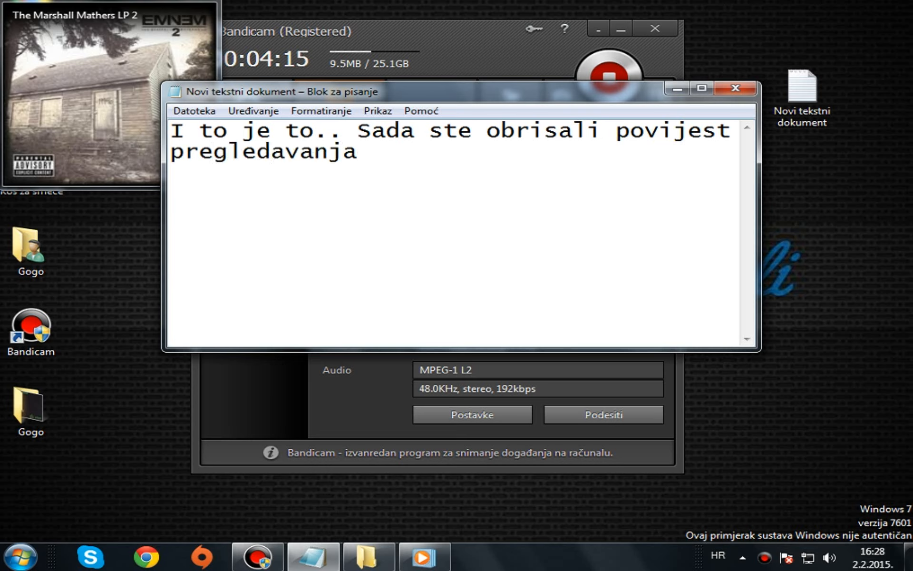
{"action": "type", "text": ","}
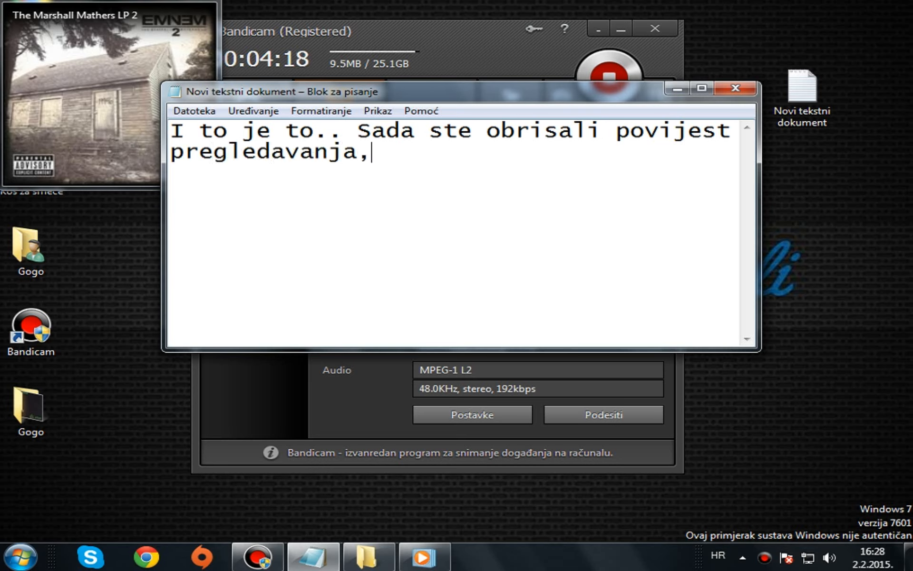
- Continue with 'i sada ce vam pretrazivac biti malo brzi. Hvala'
{"action": "type", "text": "i sada ce vam"}
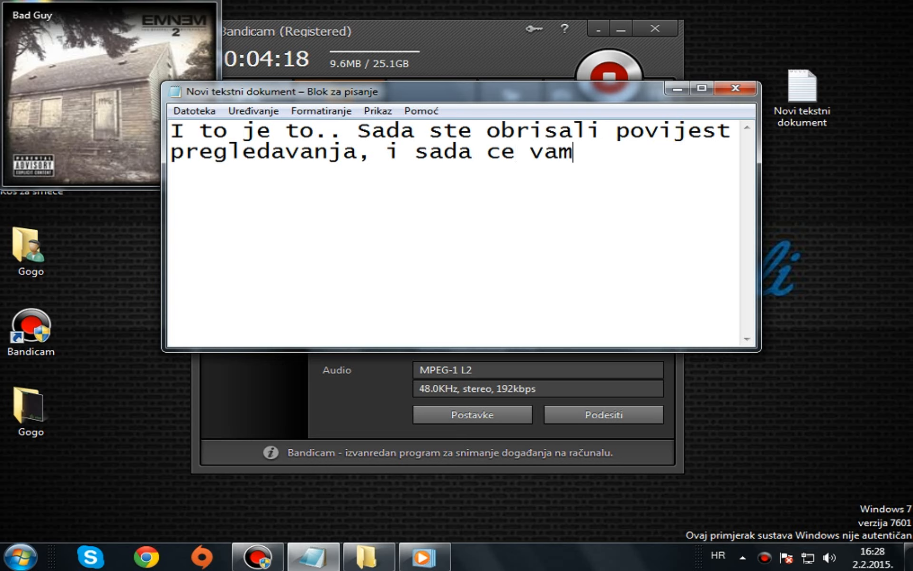
{"action": "type", "text": "pretraz"}
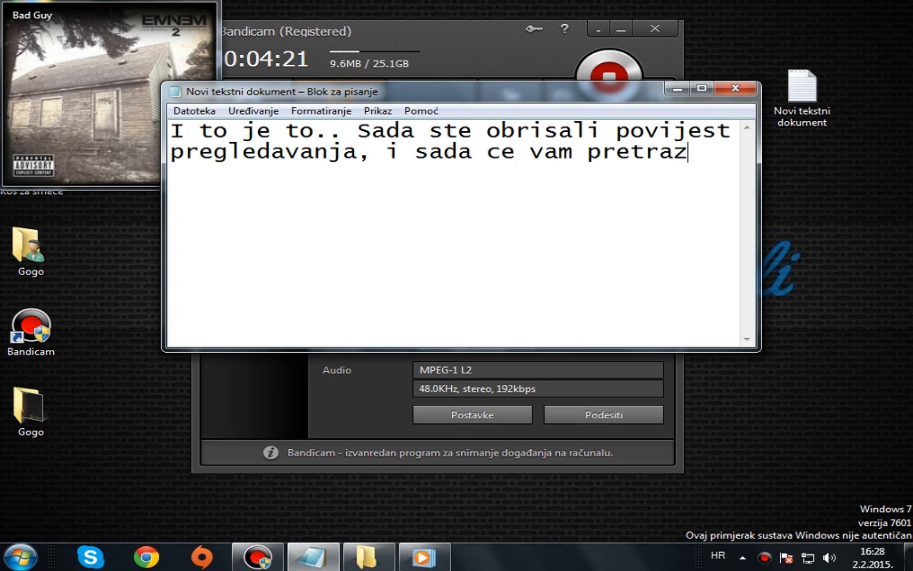
{"action": "type", "text": "ivac bit"}
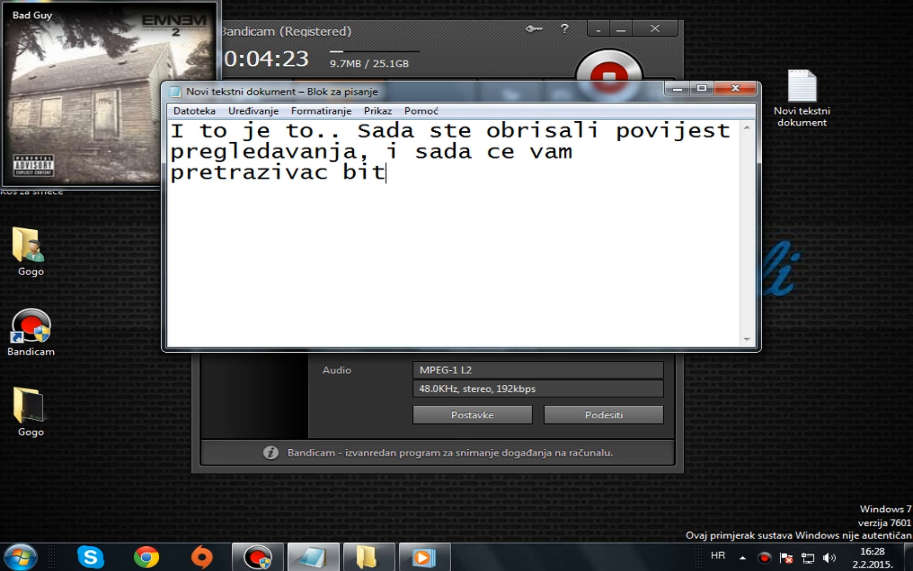
{"action": "type", "text": "i malo brzi"}
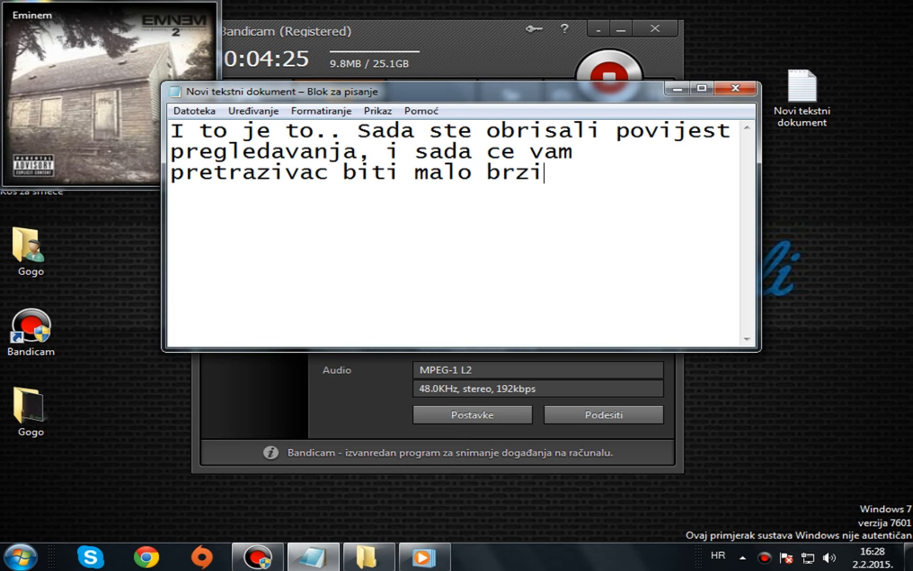
{"action": "type", "text": ". Hvala"}
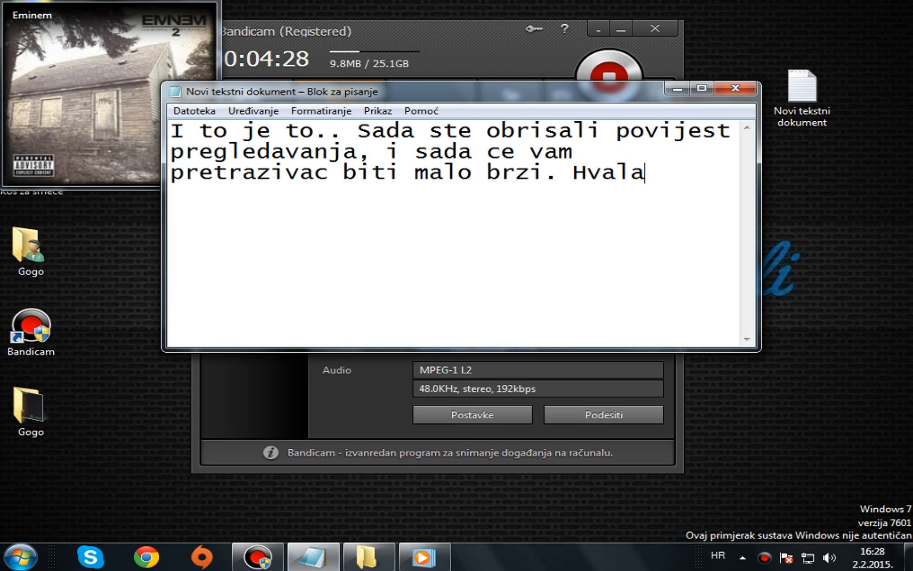
- Continue 'na gledanju, ostavite lajk, kom,share,subscribe'
{"action": "type", "text": "na gledanju,"}
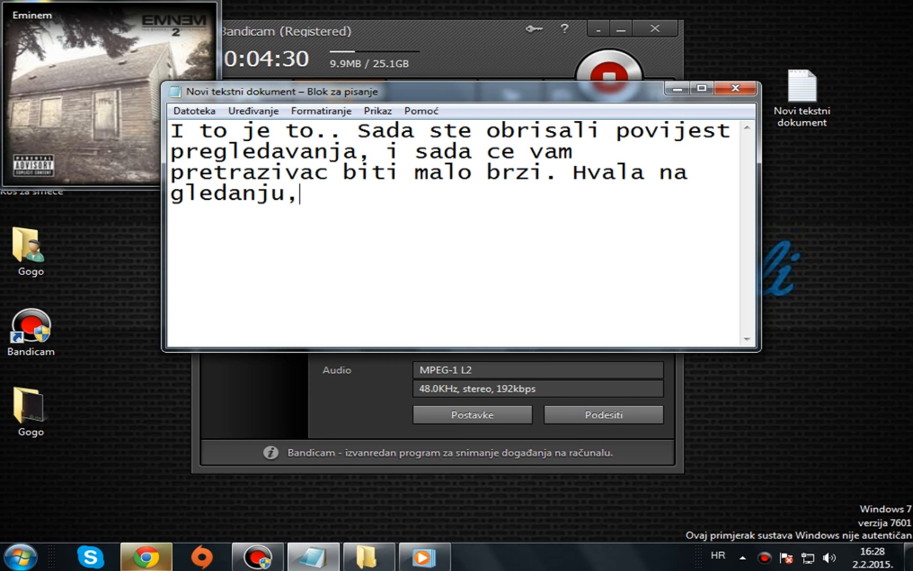
{"action": "type", "text": "ostavite lajk,"}
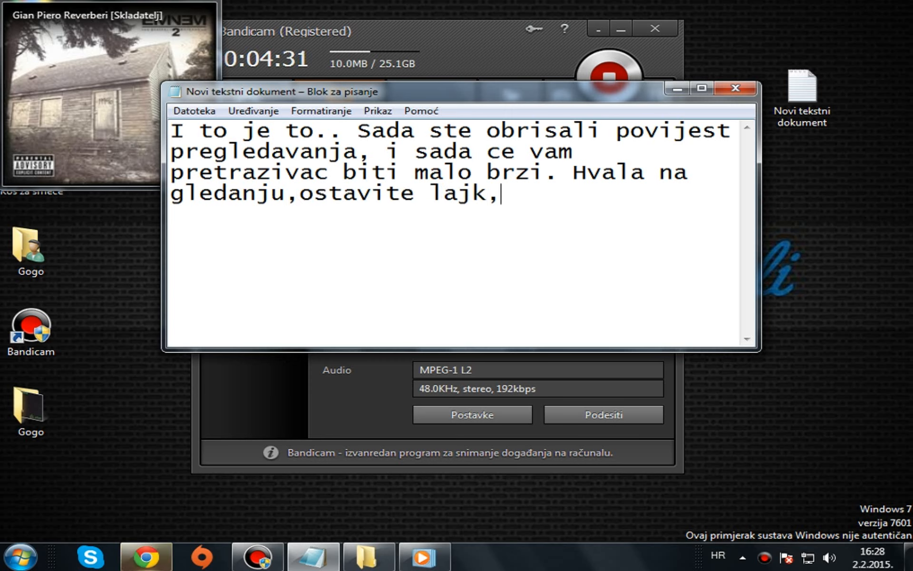
{"action": "type", "text": "kom,share,subscr"}
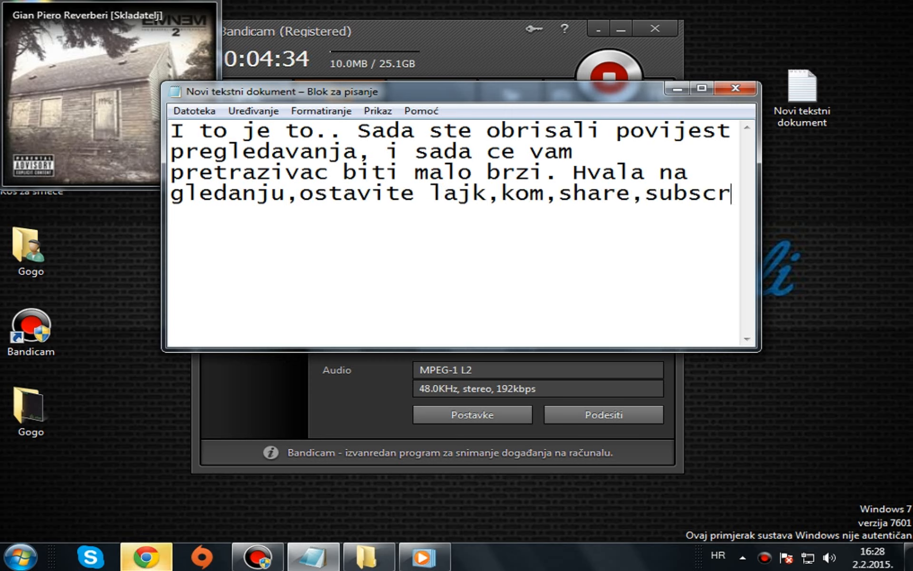
{"action": "type", "text": "ibe"}
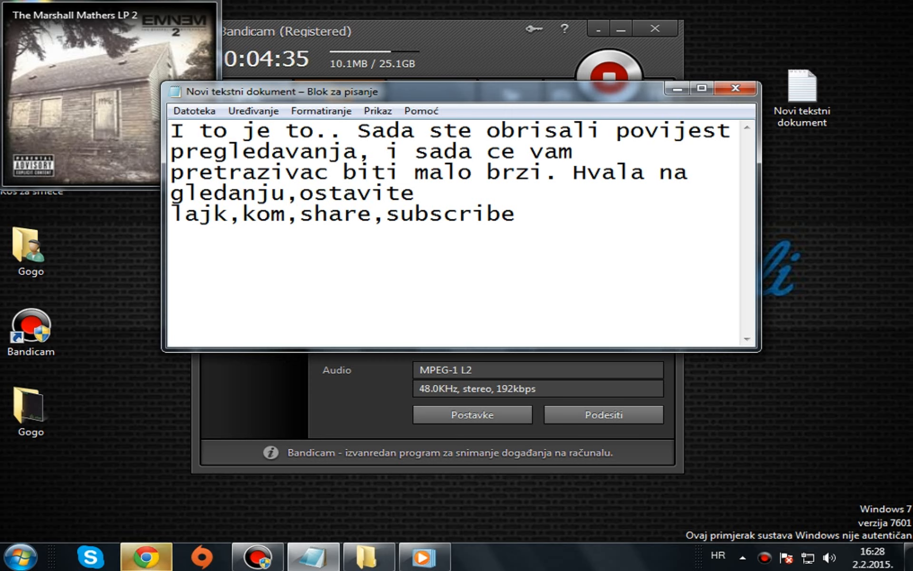
- Add 'i lajkuuujte stranicu,link u desk. POZZZD JEDECEG KLIPA! :)'
{"action": "type", "text": "i lajkuuujte stra"}
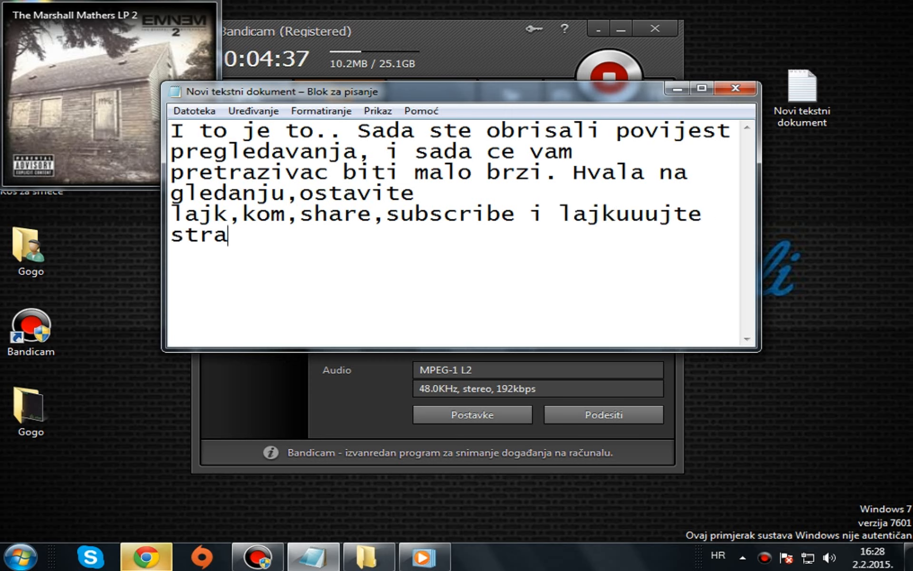
{"action": "type", "text": "nicu,link u de"}
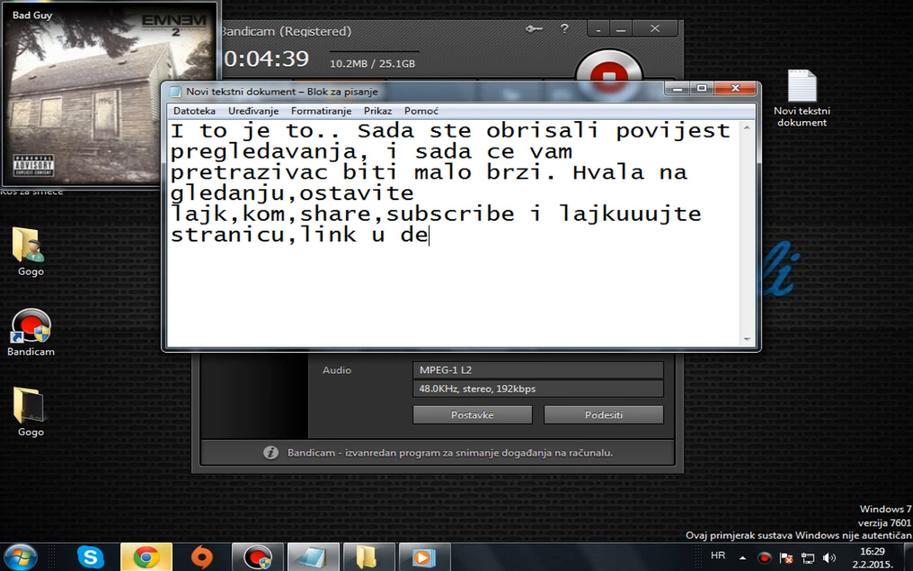
{"action": "type", "text": "sk. POZZZDRAAV DO SL"}
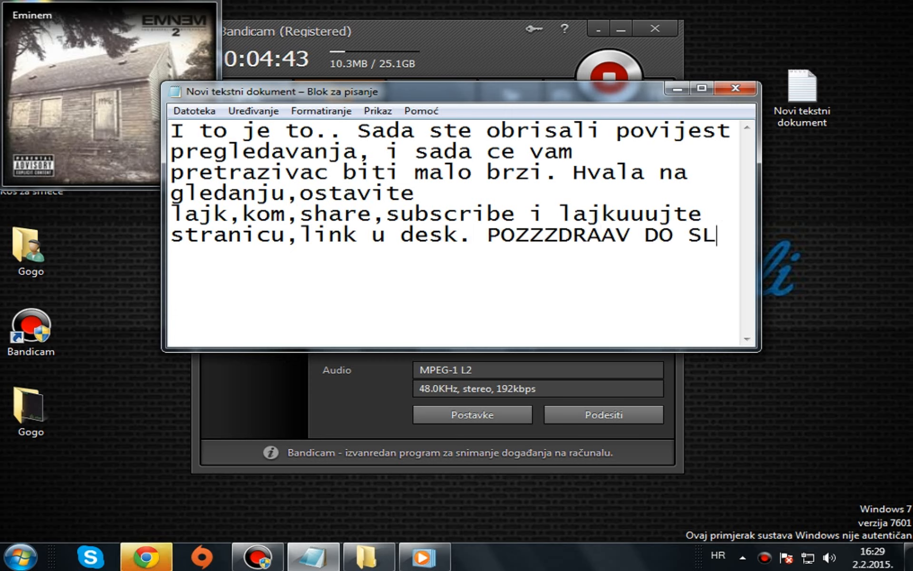
{"action": "type", "text": "JEDECEG K"}
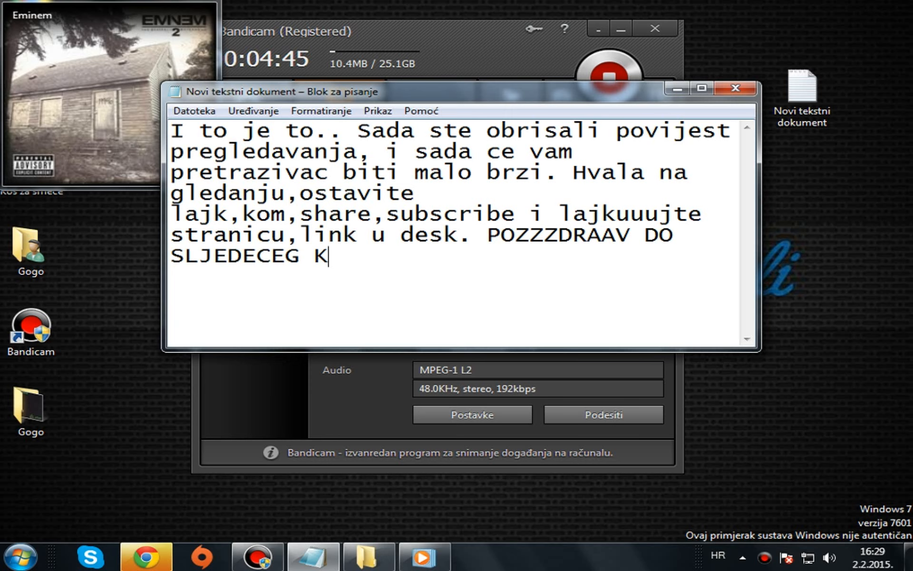
{"action": "type", "text": "LIPA! :)"}
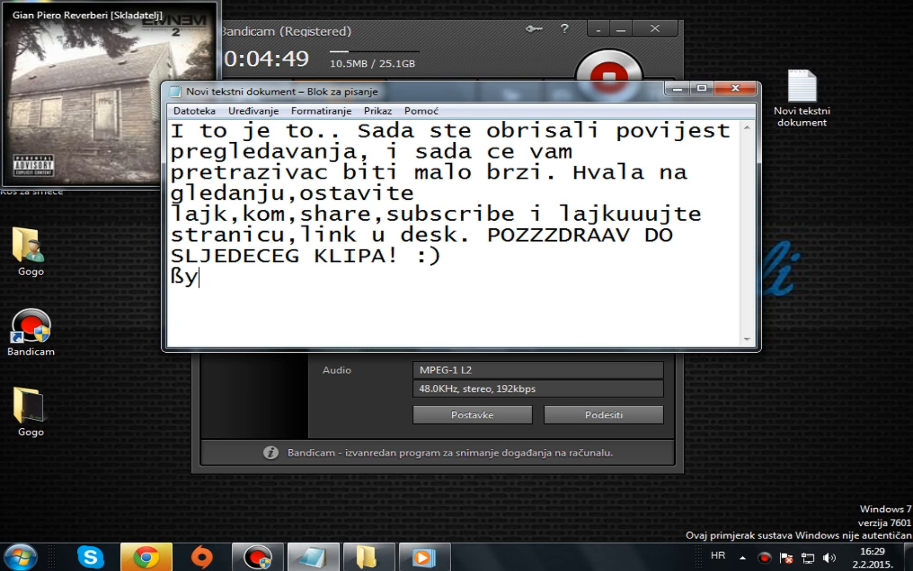
- Sign off with the line ';Goran PC' Tutorijali'
{"action": "type", "text": ";Goran PC"}
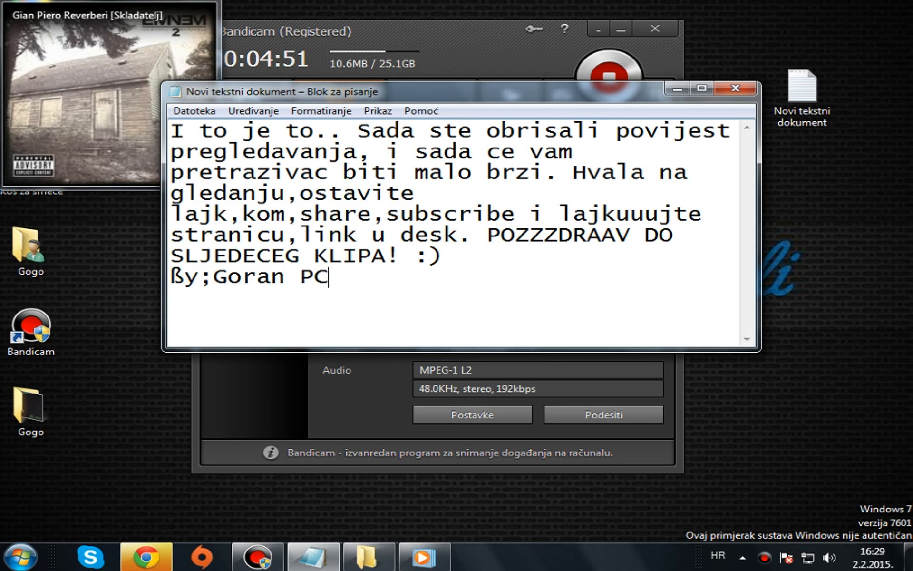
{"action": "type", "text": "' Tutor"}
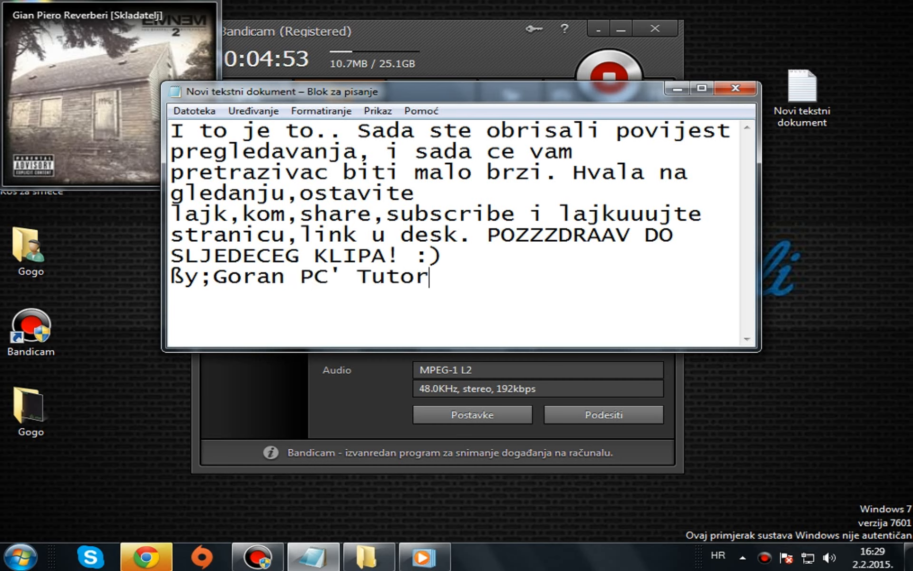
{"action": "type", "text": "ijali"}
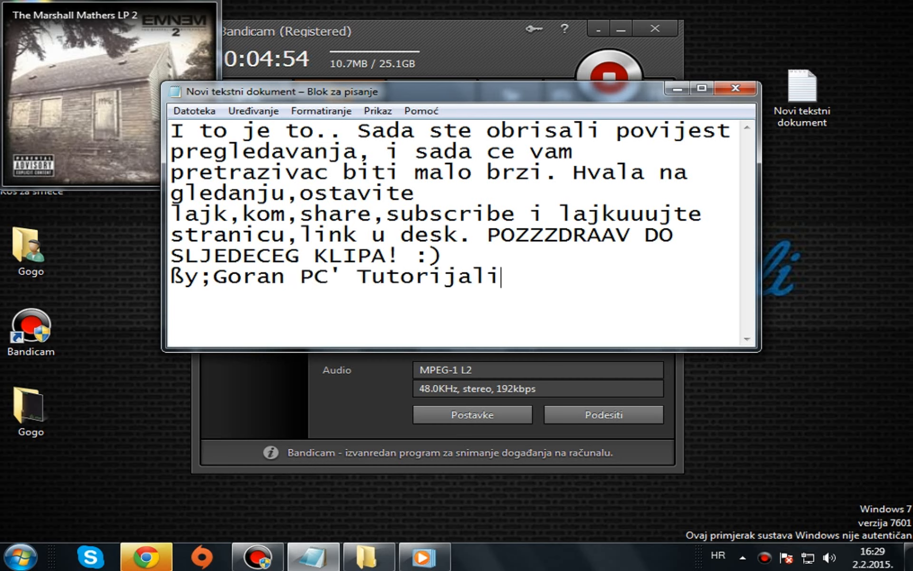